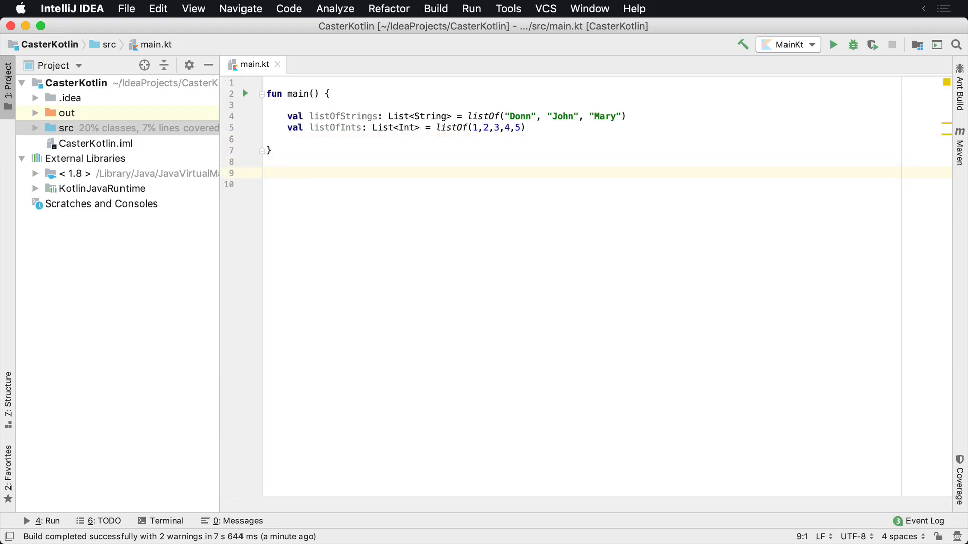
# Declare the generic class header class EvenList<T>(list: List<T>) with an opening brace
pyautogui.write('class')
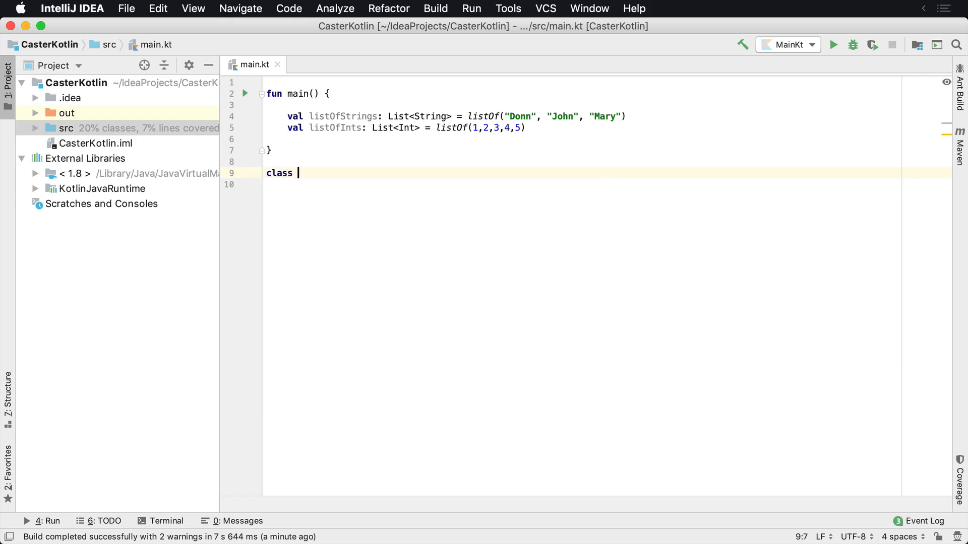
pyautogui.write('Even')
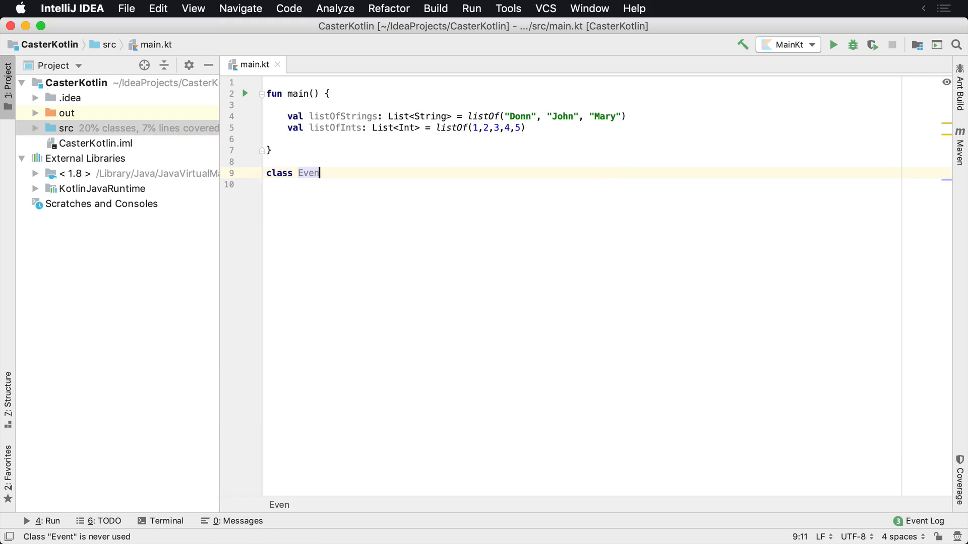
pyautogui.write('List<T')
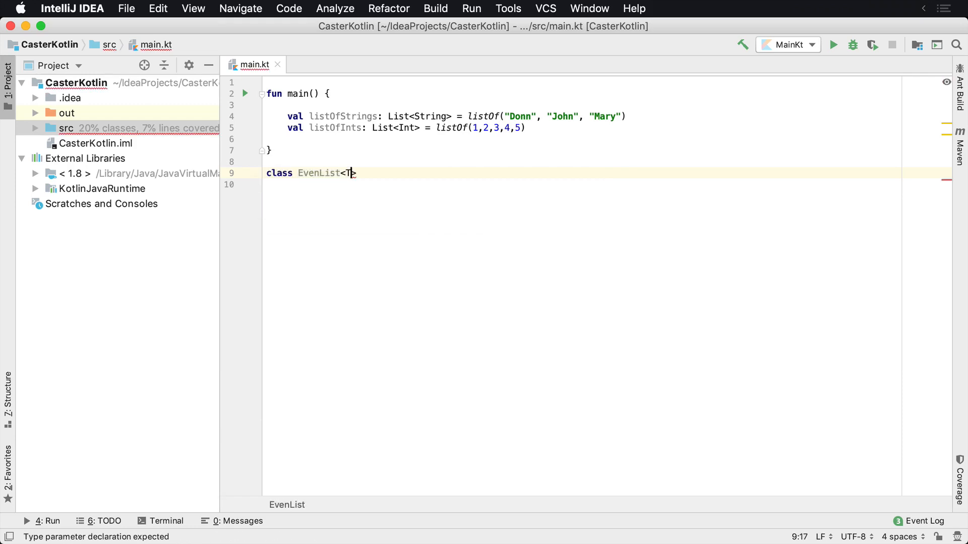
pyautogui.write('>')
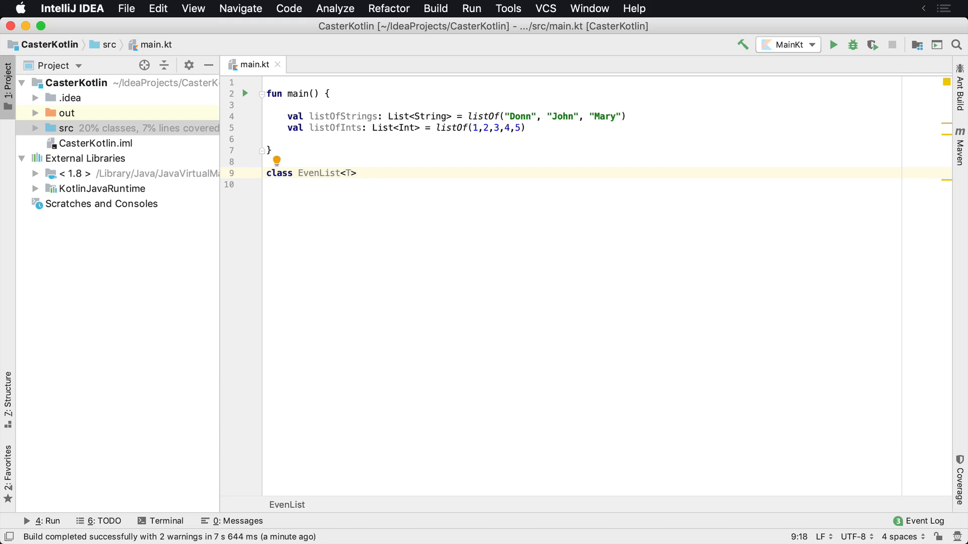
pyautogui.write('()')
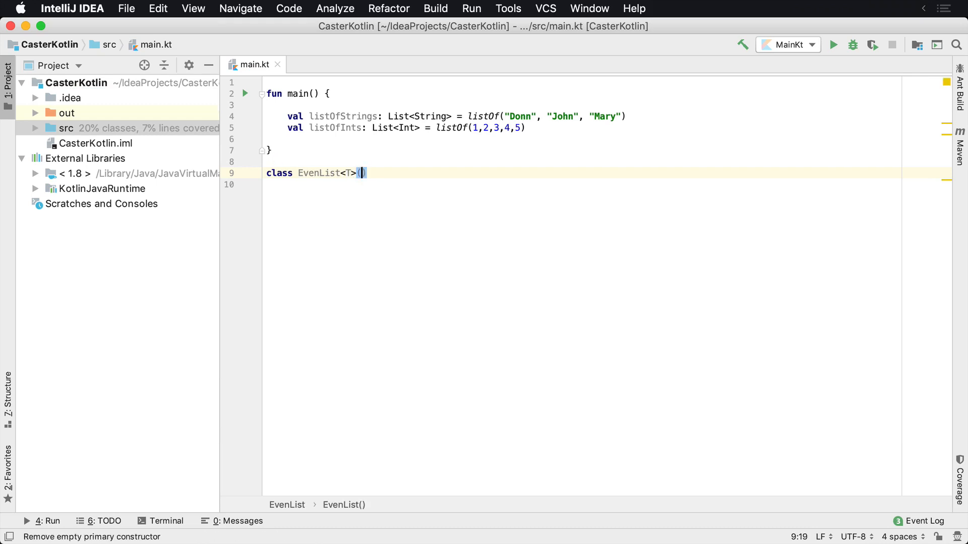
pyautogui.write('list: List<T>')
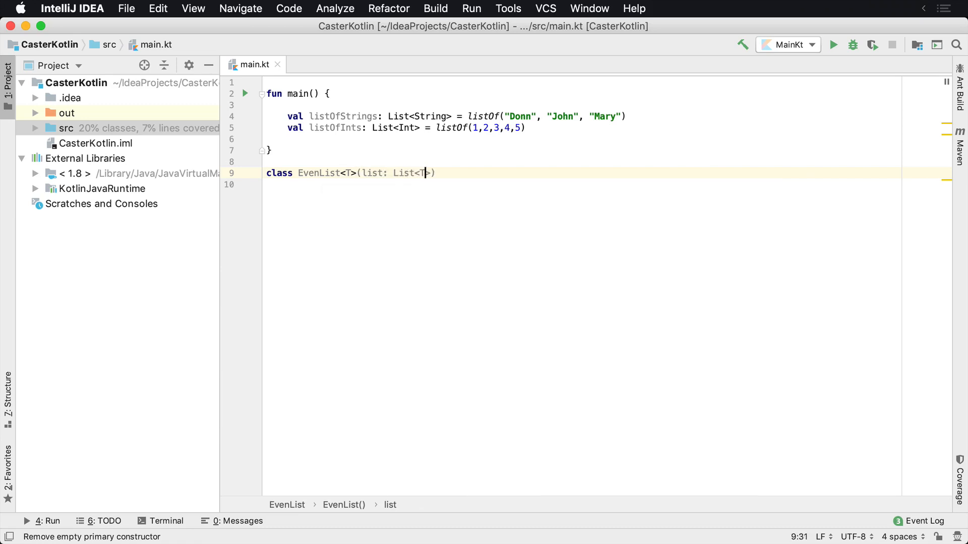
pyautogui.write('{')
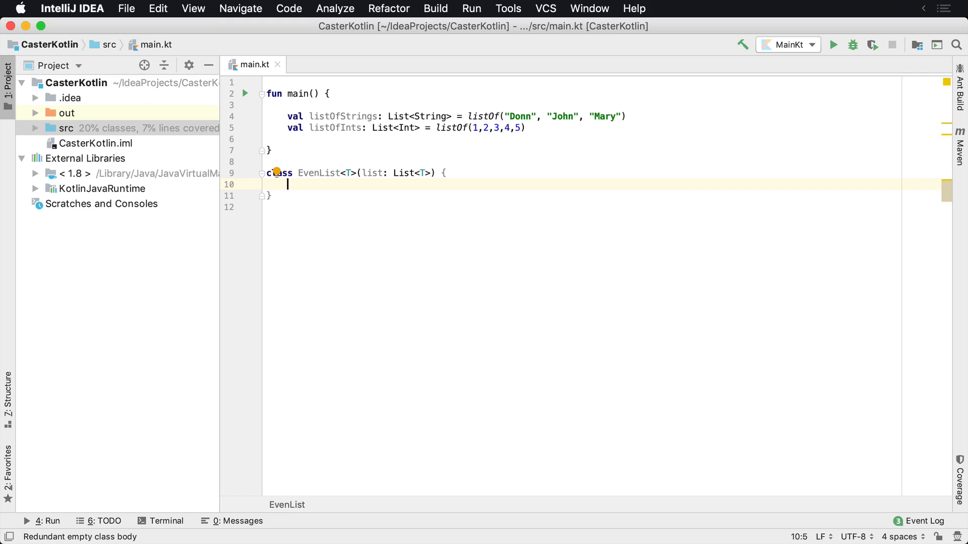
# Stub an empty fun items(): List<T> inside EvenList
pyautogui.write('fun')
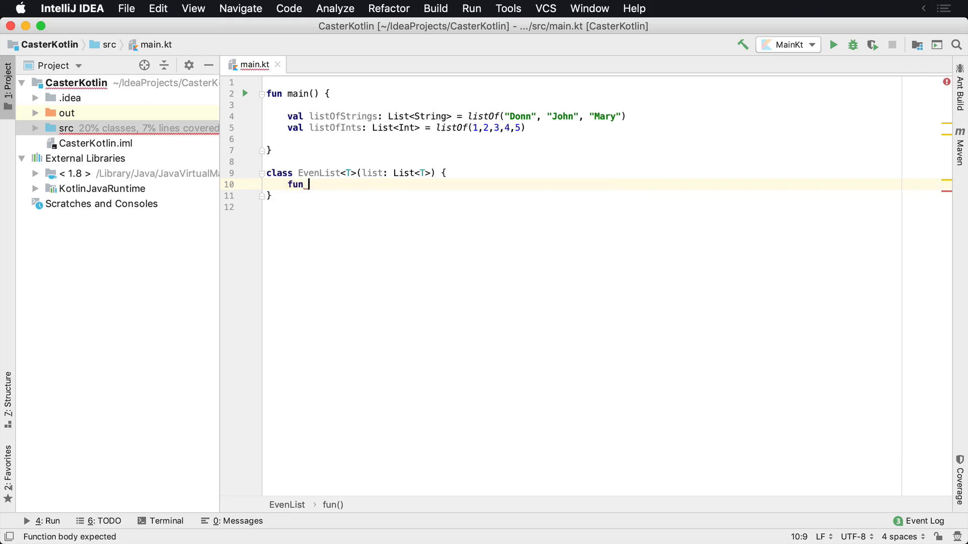
pyautogui.write('items()')
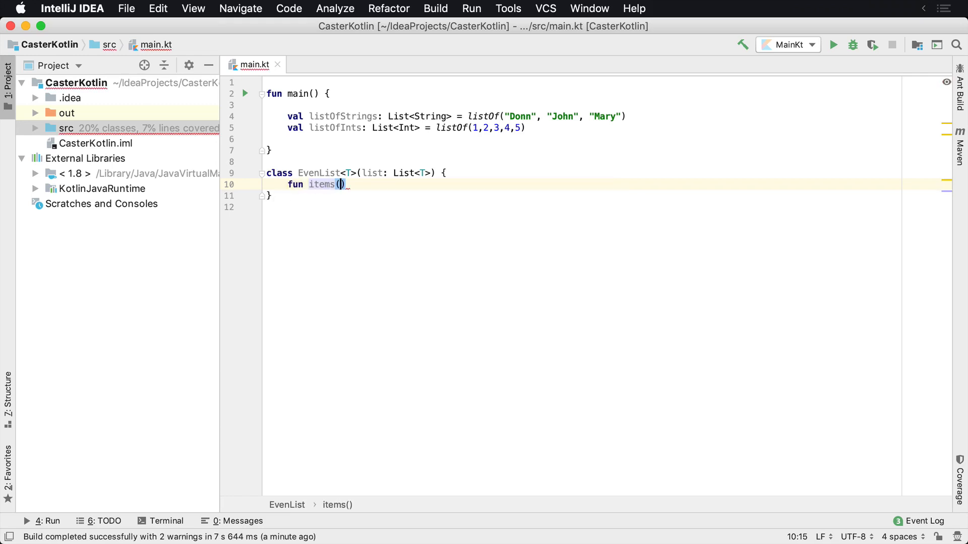
pyautogui.write(': L')
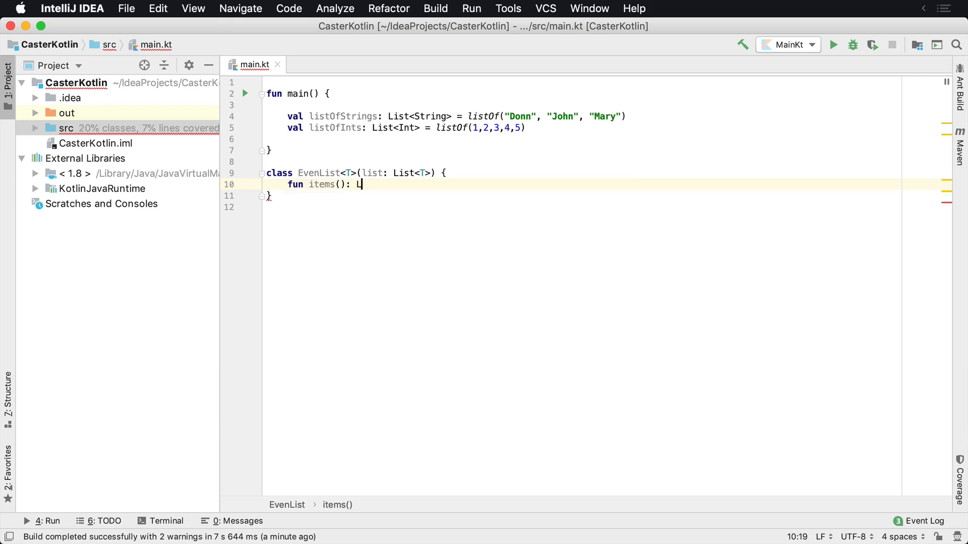
pyautogui.write('ist<T>')
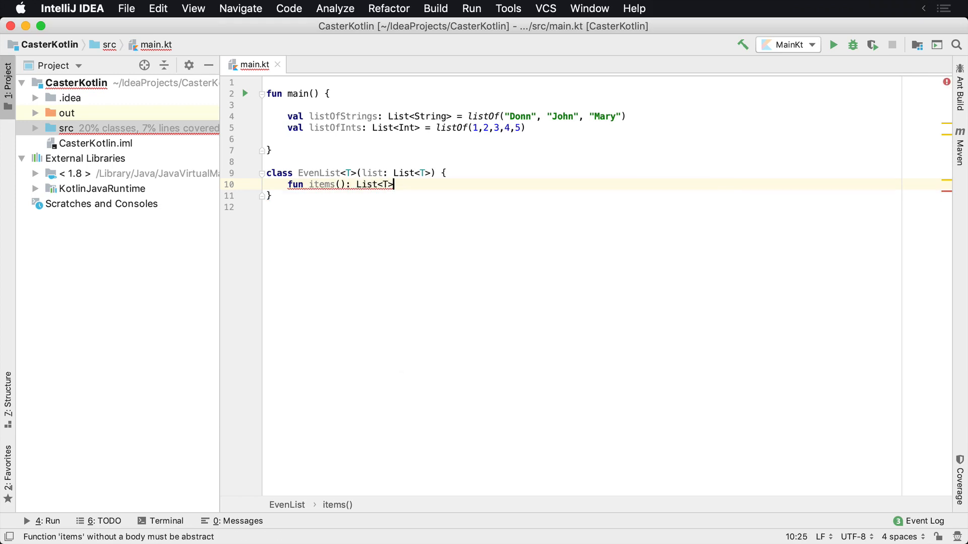
pyautogui.write('{')
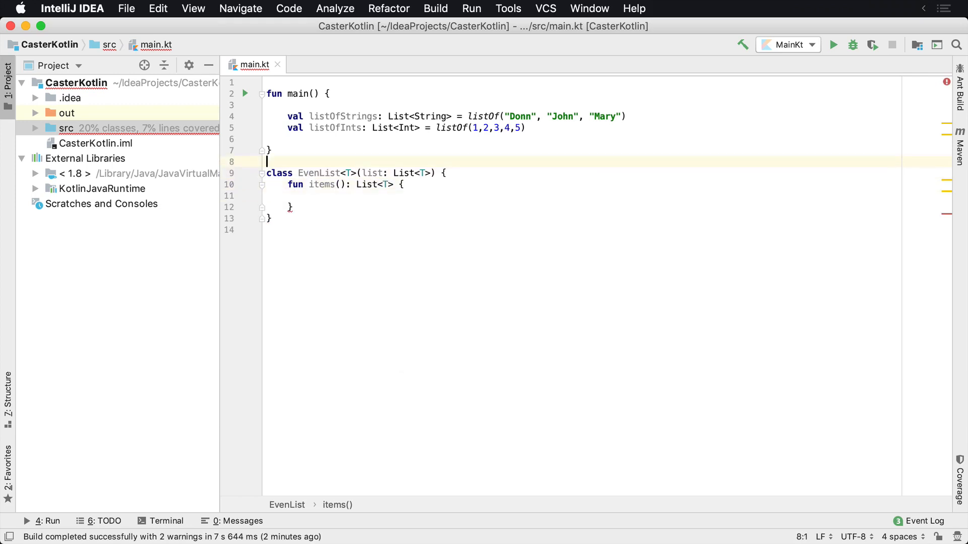
pyautogui.click(309, 196)
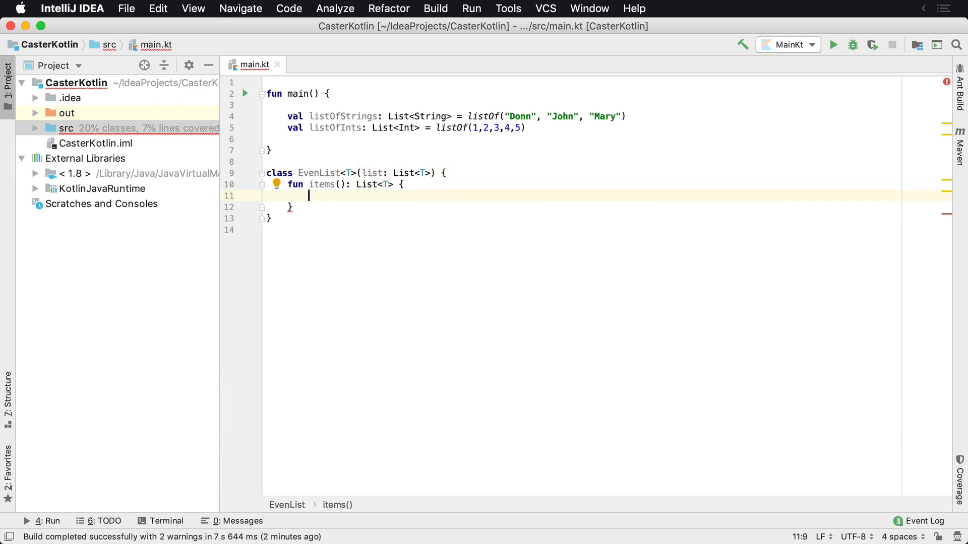
pyautogui.click(270, 150)
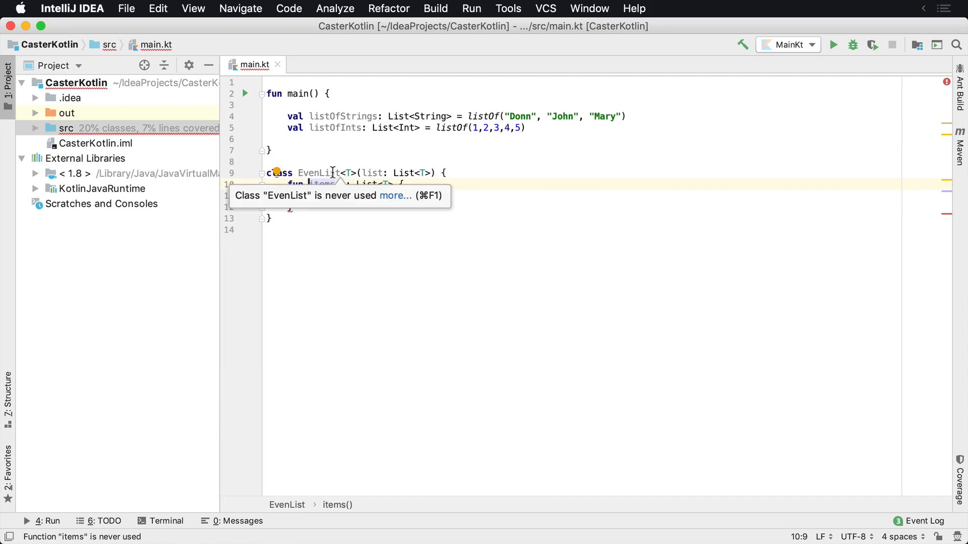
pyautogui.doubleClick(320, 172)
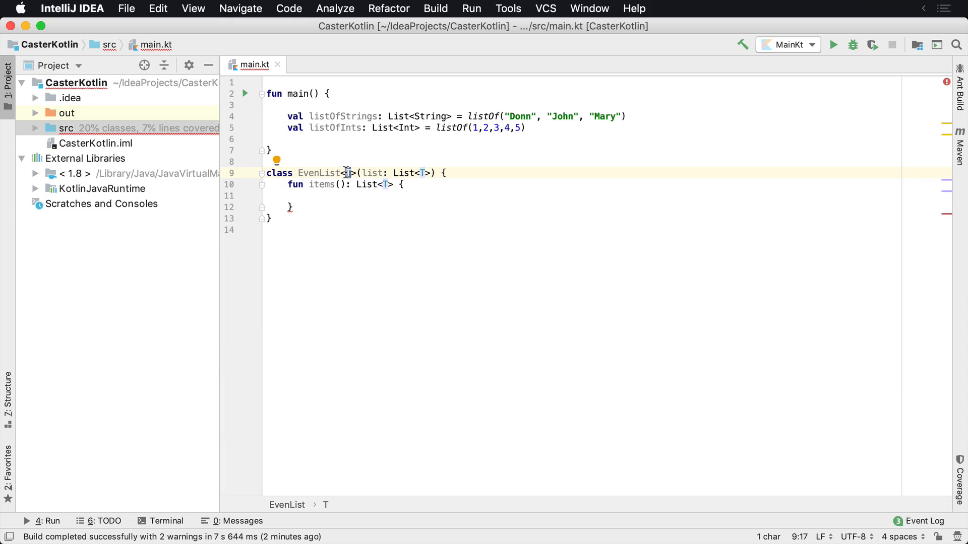
pyautogui.doubleClick(372, 172)
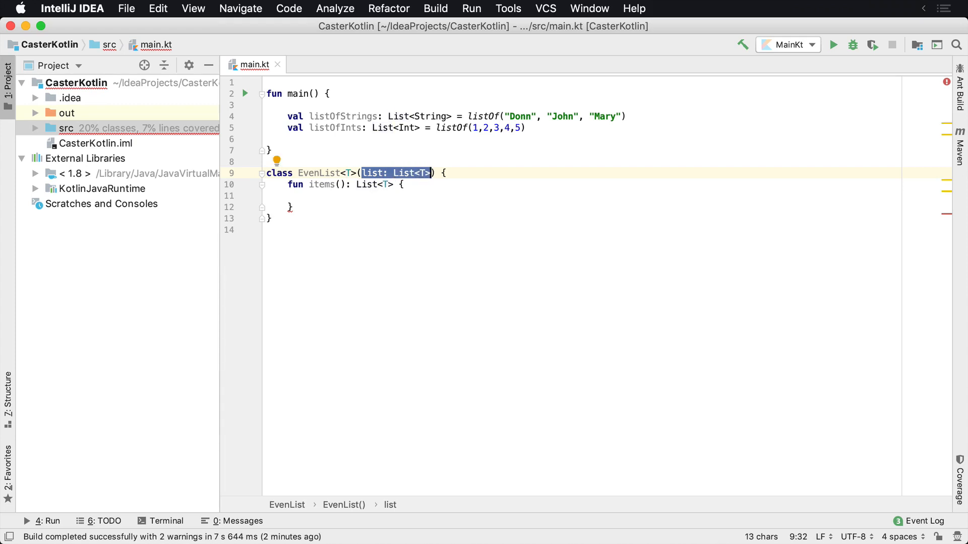
pyautogui.click(414, 172)
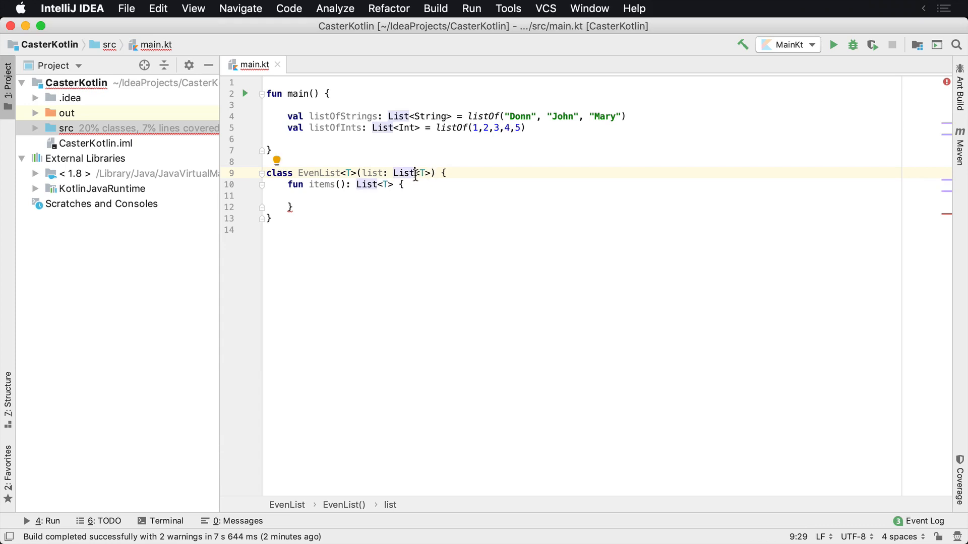
pyautogui.click(327, 184)
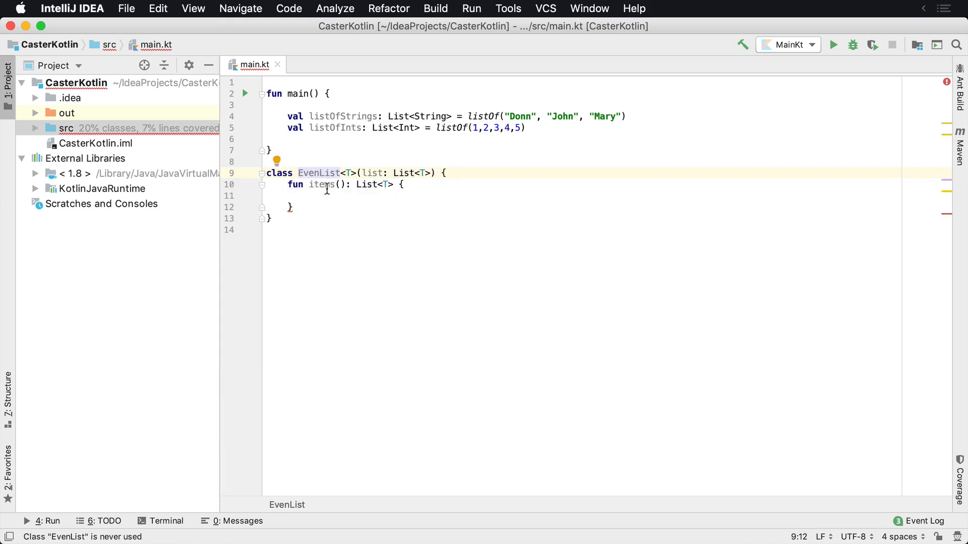
pyautogui.click(290, 207)
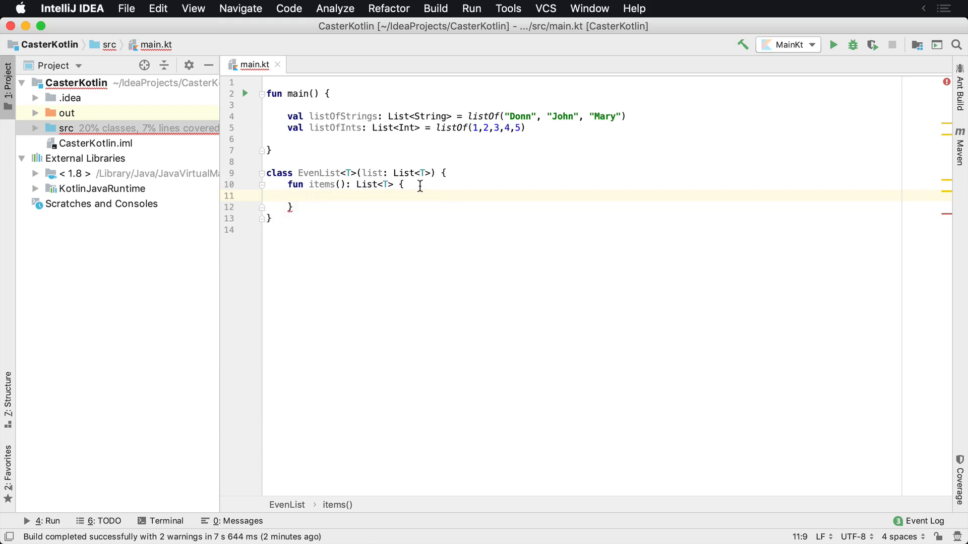
# Make list a class property and start the return with list.filterIndexed
pyautogui.write('return list')
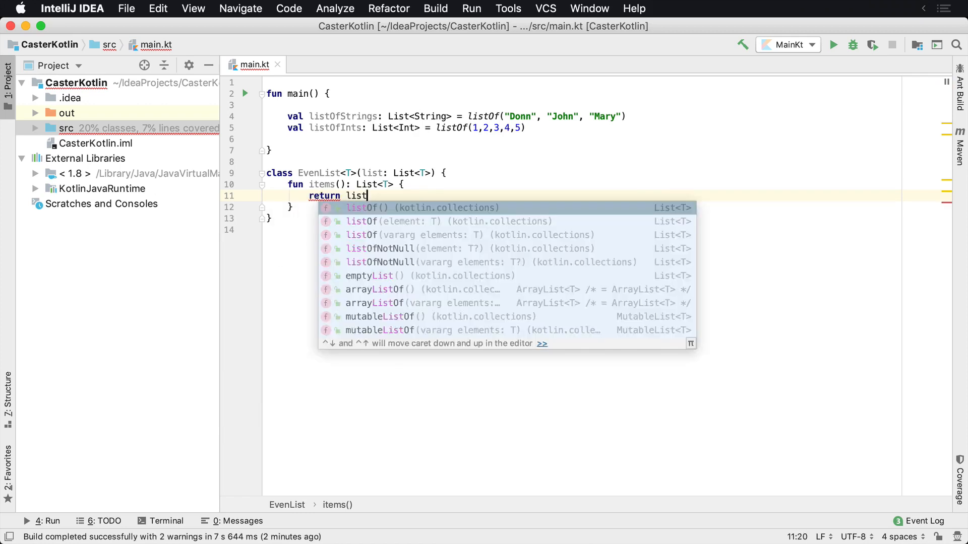
pyautogui.press('escape')
pyautogui.write('val ')
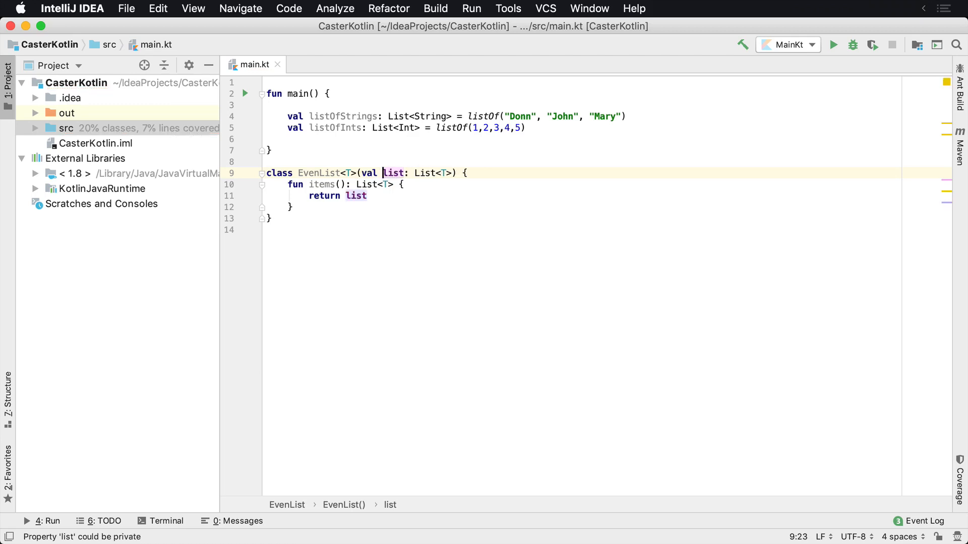
pyautogui.write('.f')
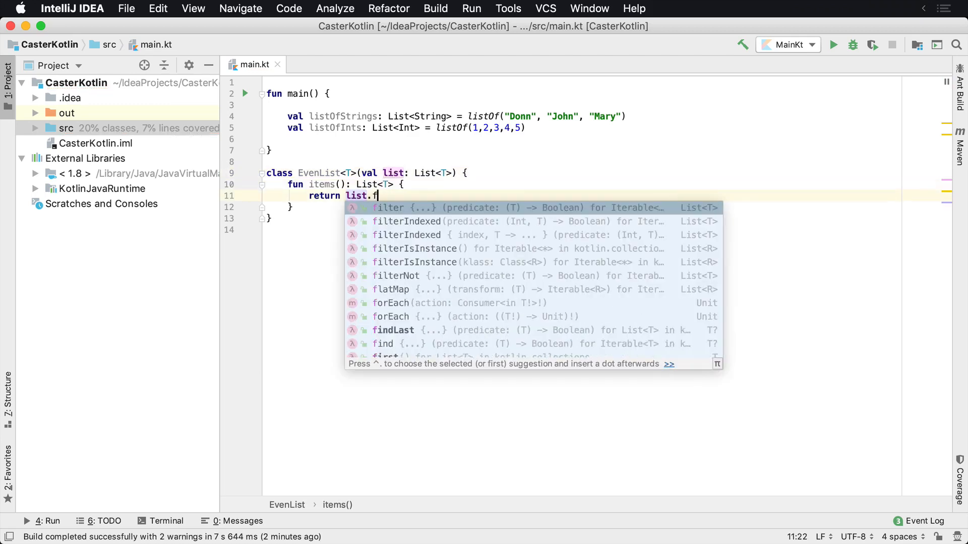
pyautogui.click(406, 221)
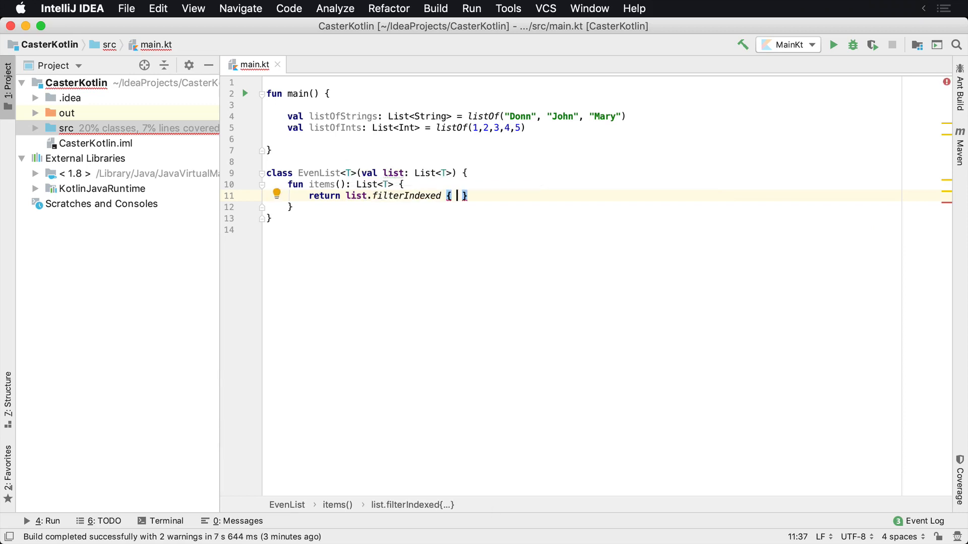
# Complete the lambda { index, value -> index % 2 == 0 } to keep even-indexed elements
pyautogui.write('index, value')
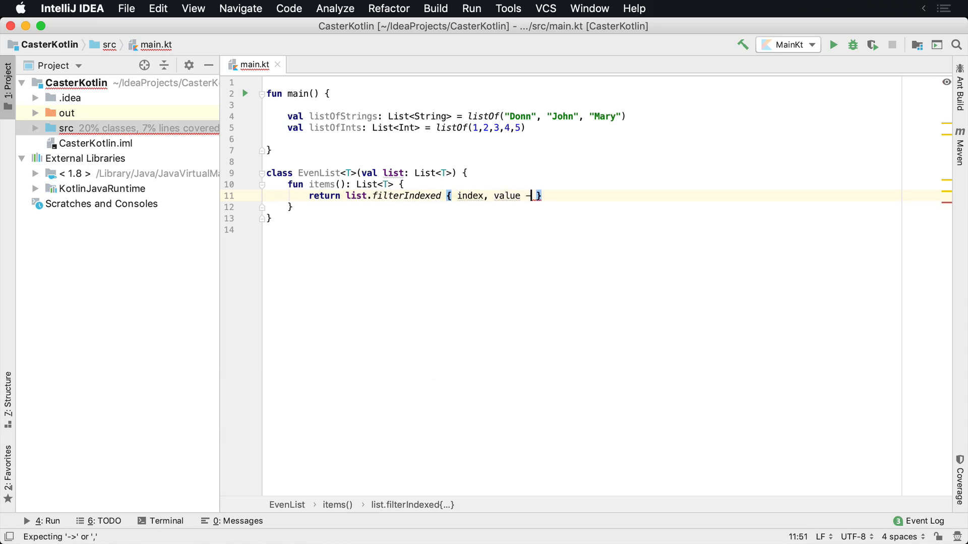
pyautogui.write('-> index %')
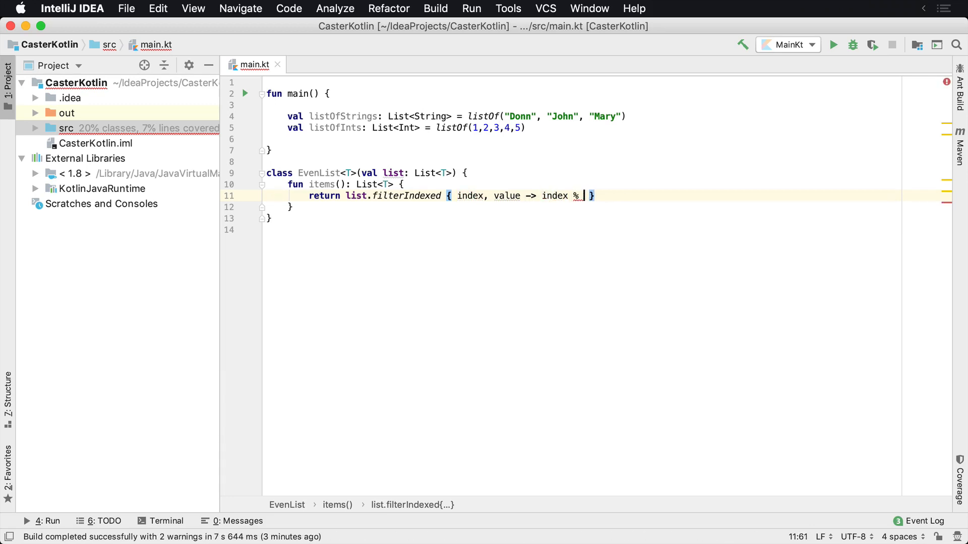
pyautogui.write('2')
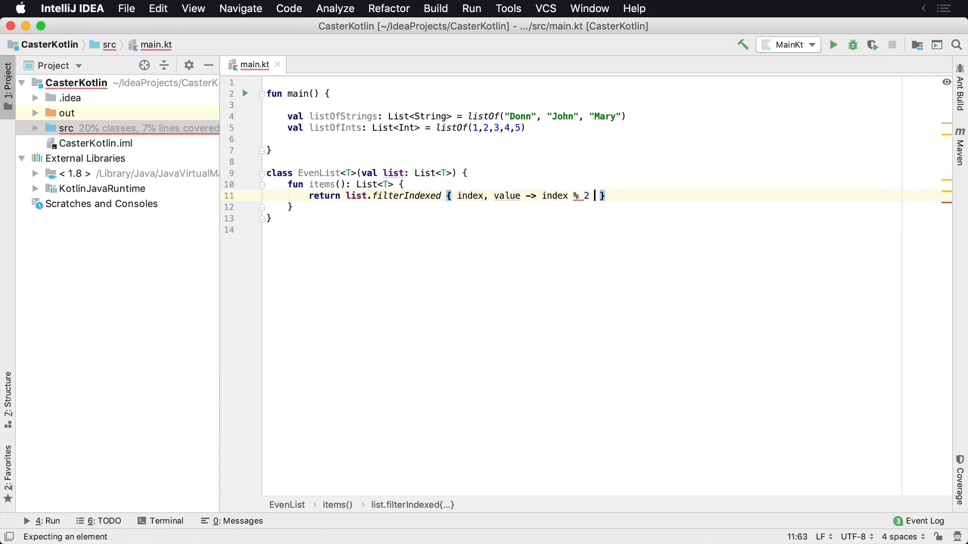
pyautogui.write('==')
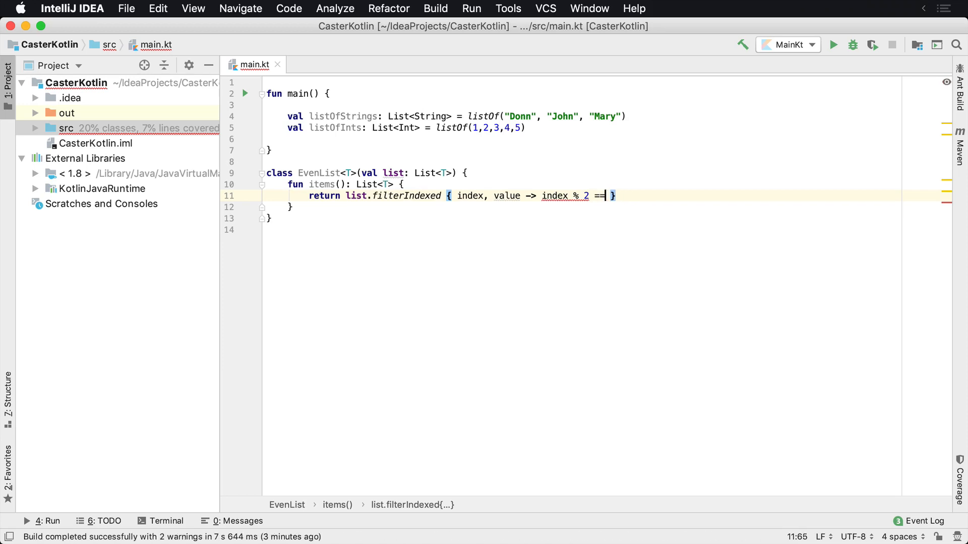
pyautogui.write('0')
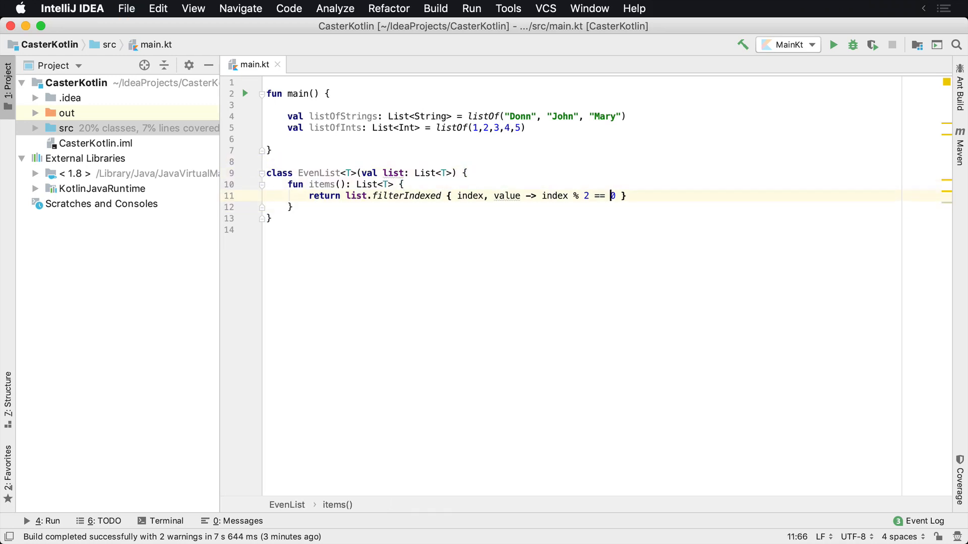
pyautogui.click(401, 183)
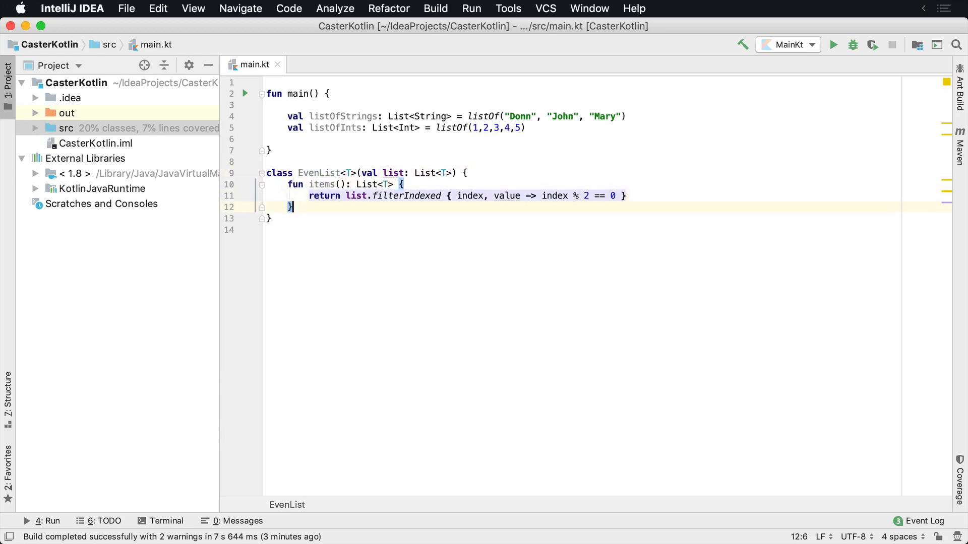
# Add val result = EvenList(listOfStrings) in main, dropping the explicit String type argument
pyautogui.press('enter')
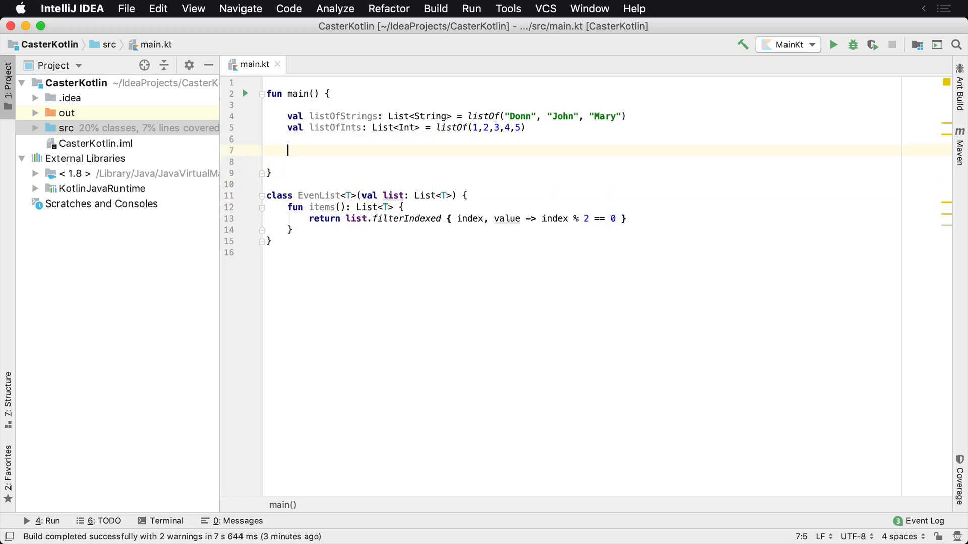
pyautogui.write('val result')
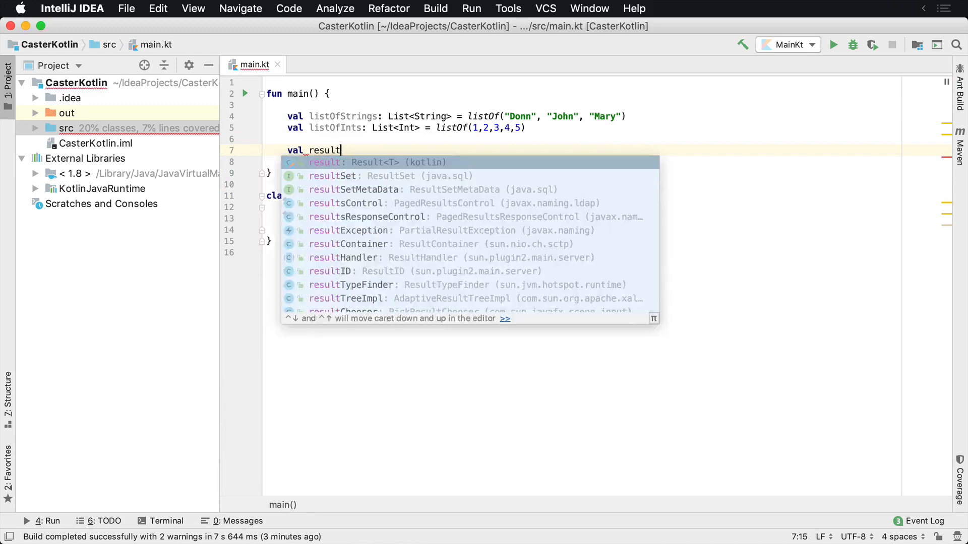
pyautogui.write('= Event')
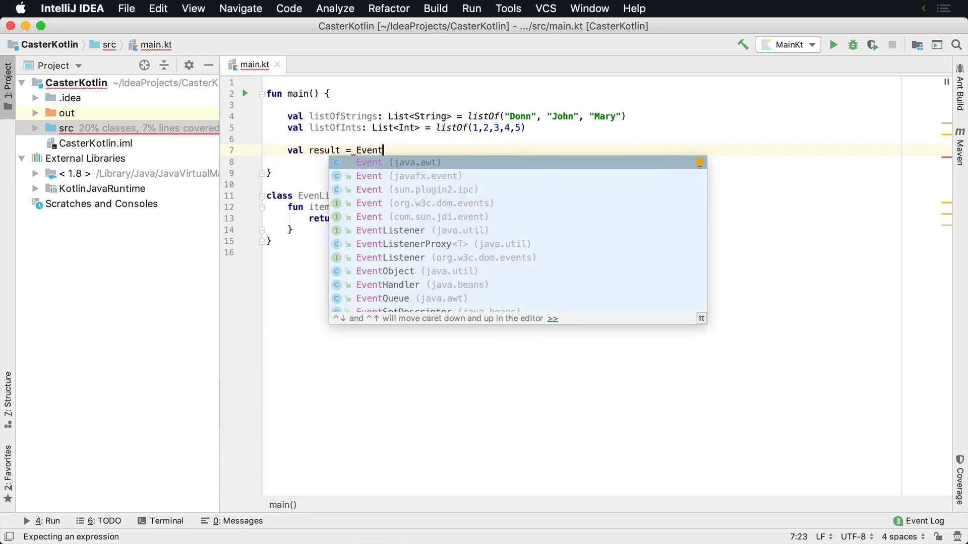
pyautogui.press('Backspace')
pyautogui.write('List<St')
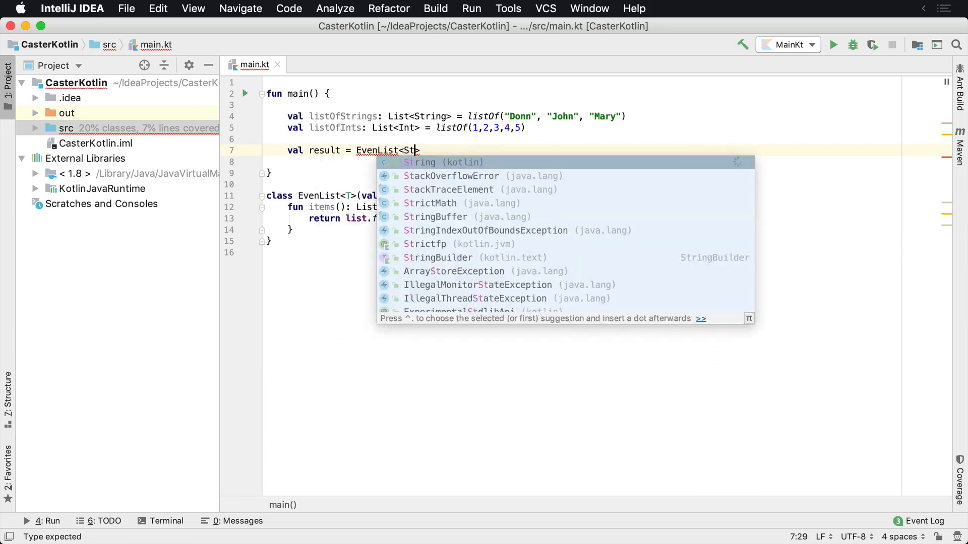
pyautogui.click(419, 163)
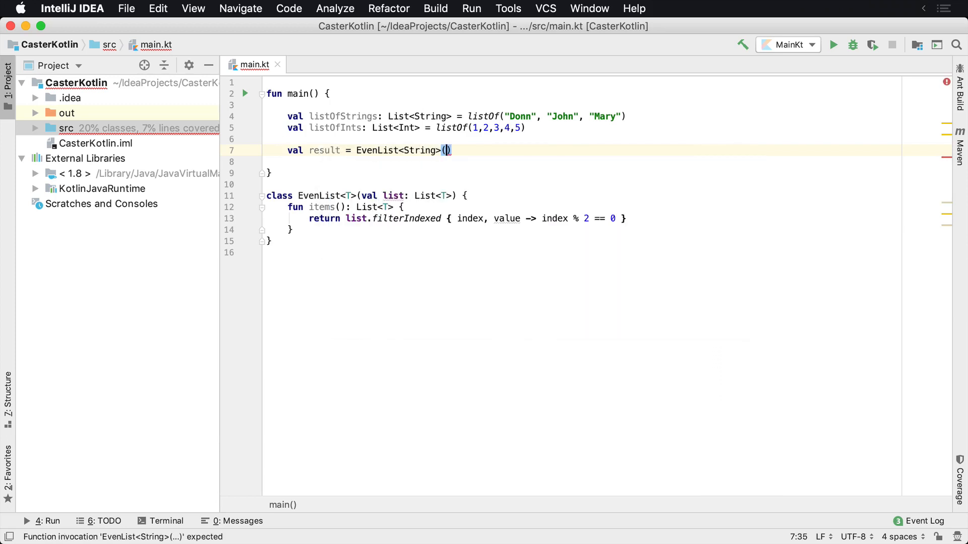
pyautogui.write('listOfStrings')
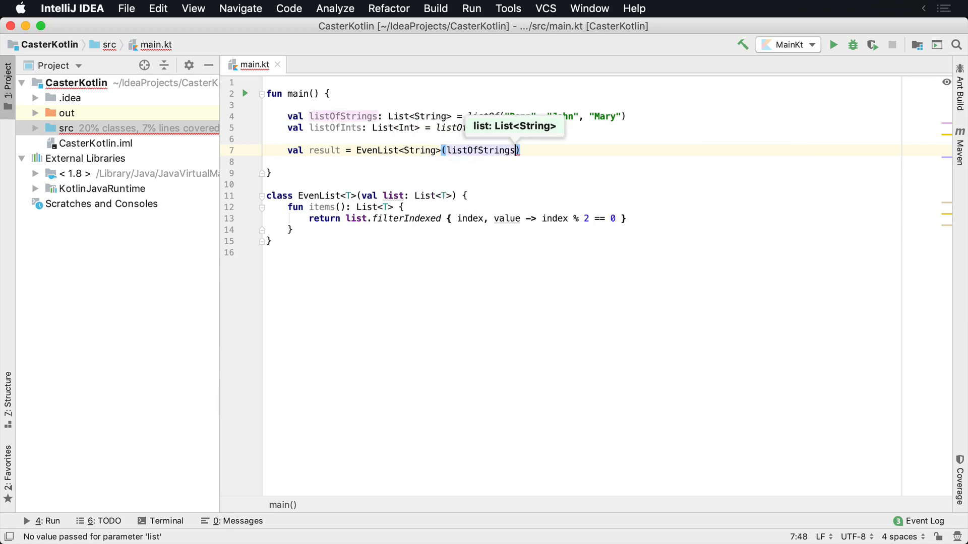
pyautogui.click(421, 150)
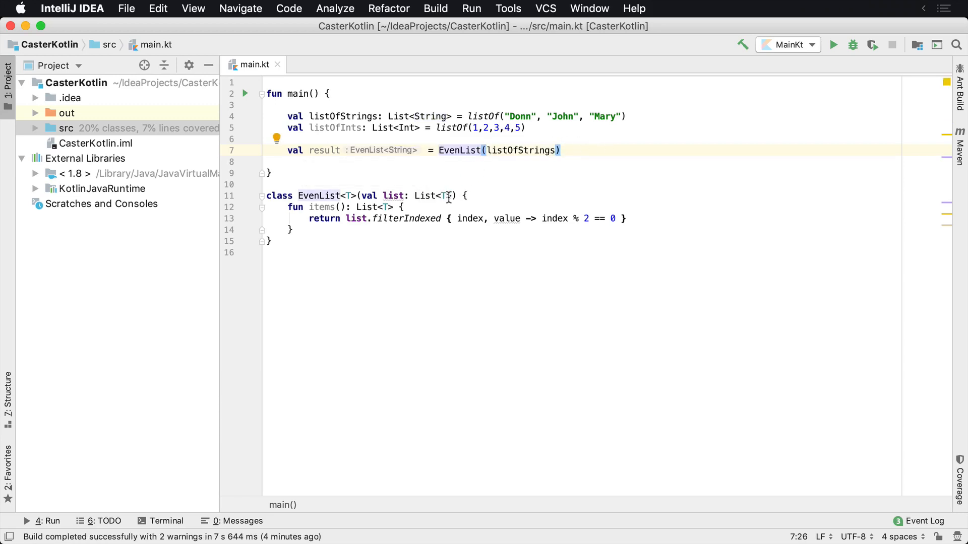
# Add println(result.items()) below the result declaration
pyautogui.doubleClick(427, 196)
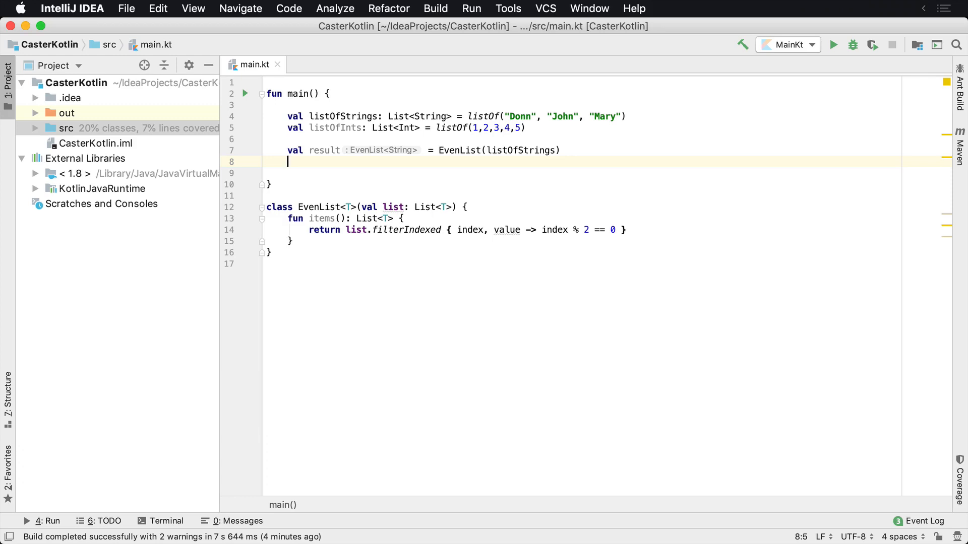
pyautogui.write('println(result.items(')
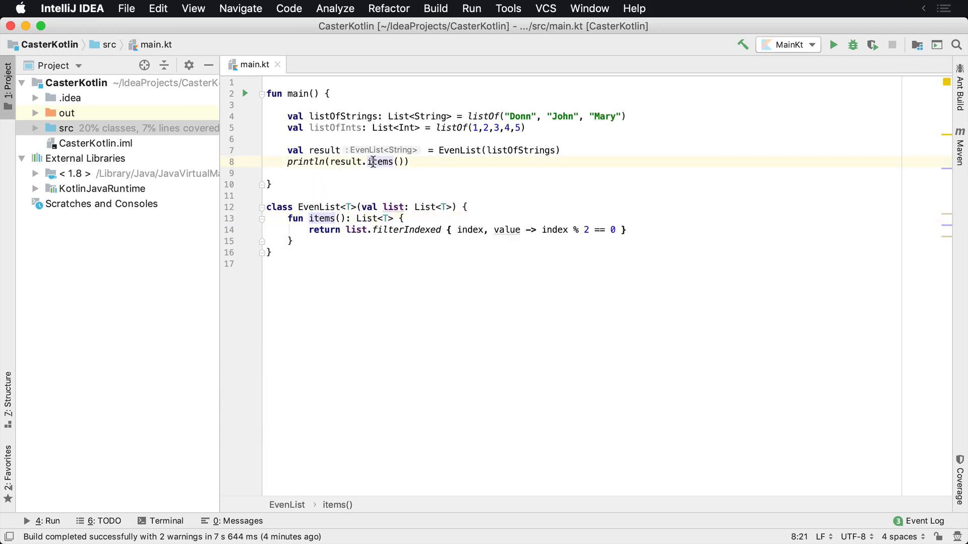
# Rename items() to evenItems() everywhere and run the program, printing [Donn, Mary]
pyautogui.click(320, 230)
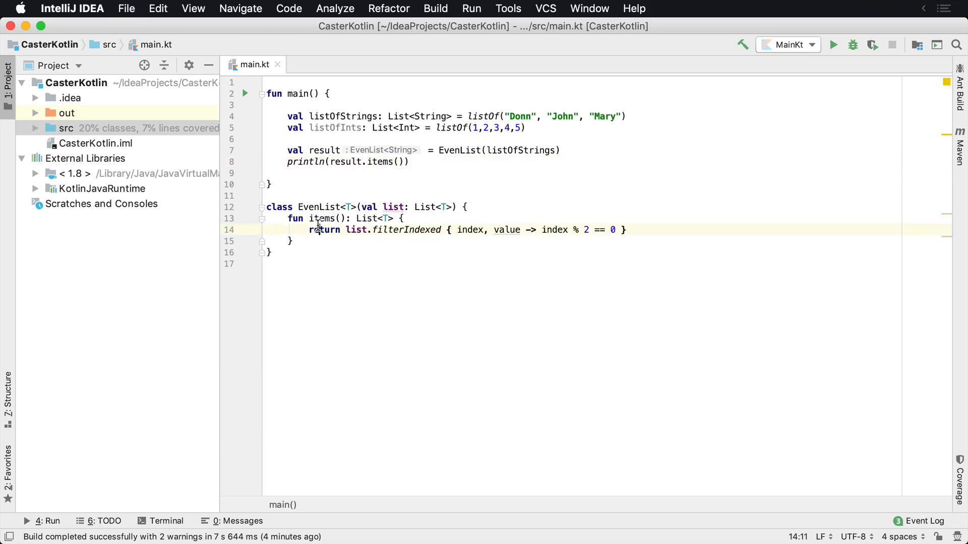
pyautogui.doubleClick(323, 230)
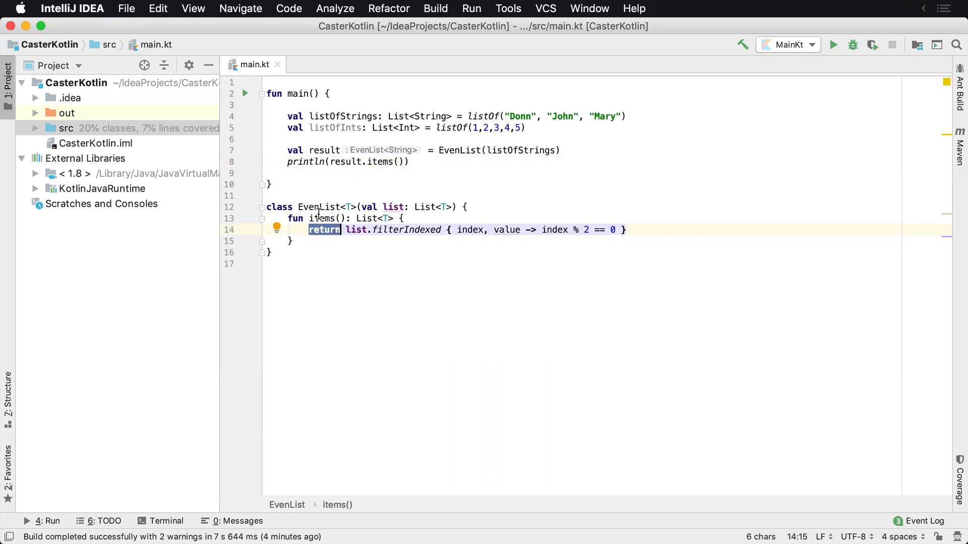
pyautogui.write('evenI')
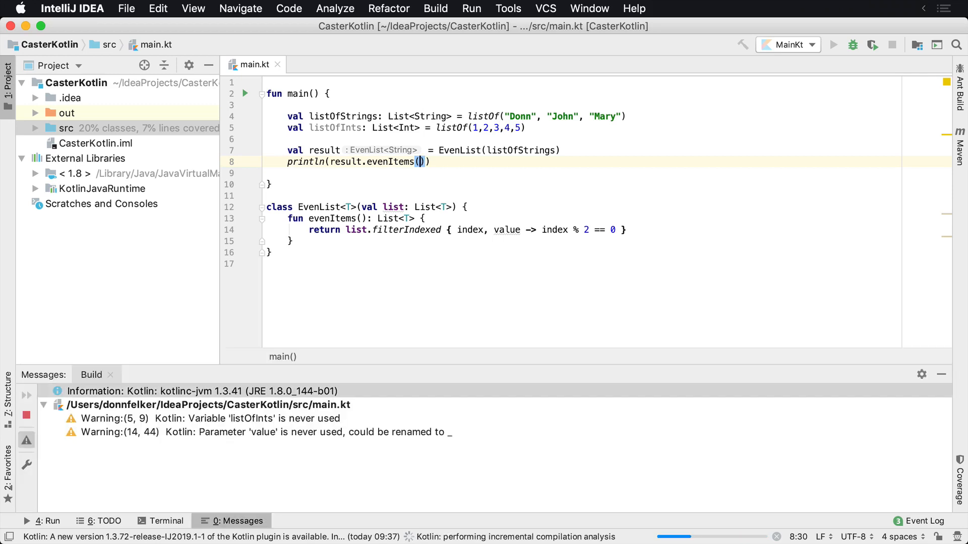
pyautogui.click(833, 44)
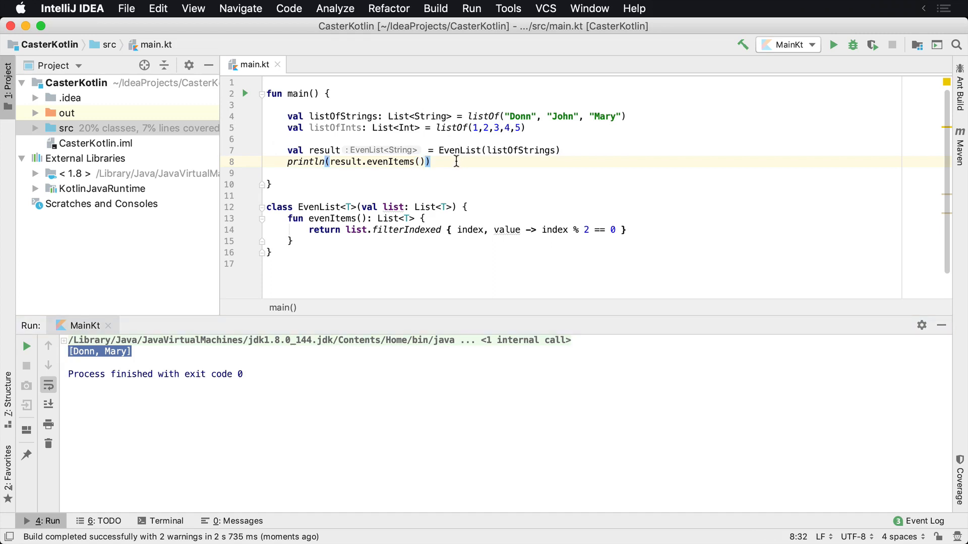
pyautogui.press('Return')
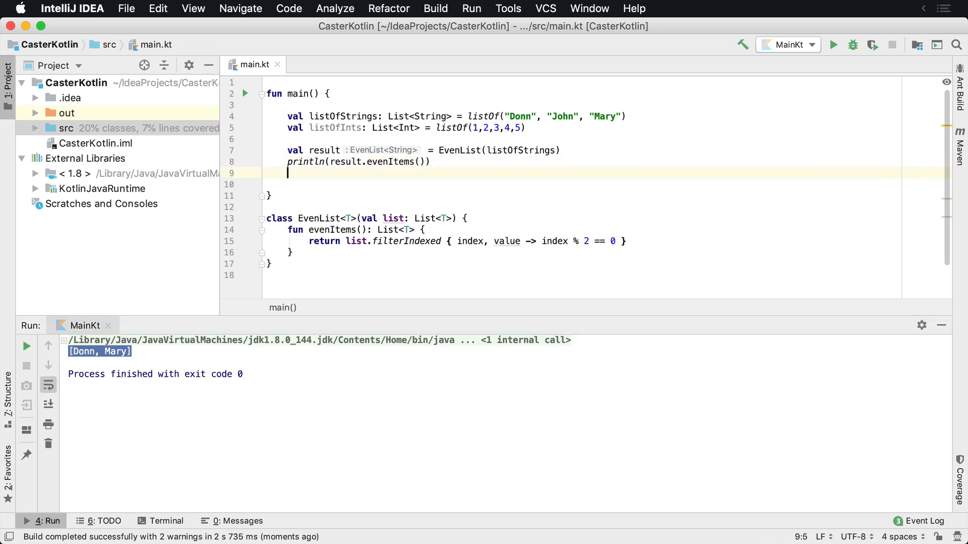
# Add val otherResult = EvenList(listOfInts) in main
pyautogui.press('enter')
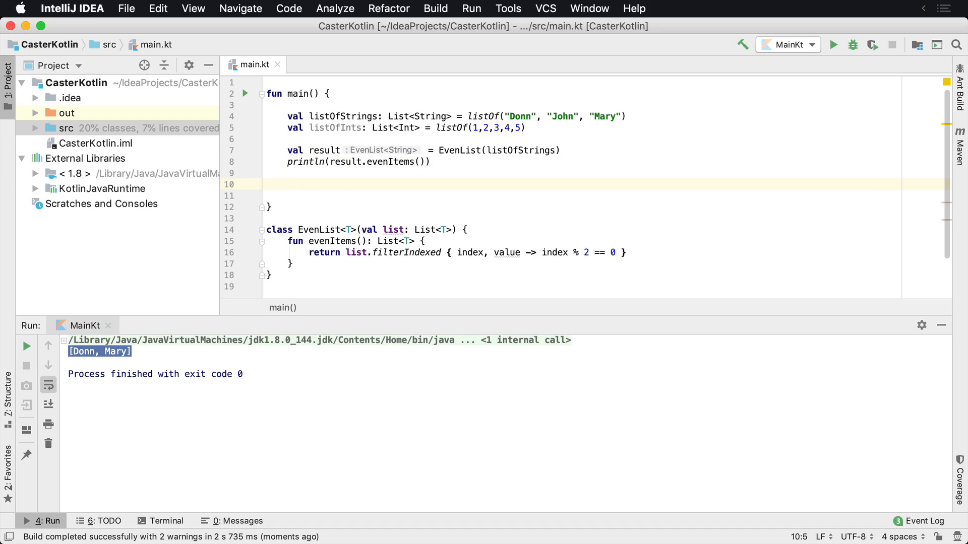
pyautogui.write('val r')
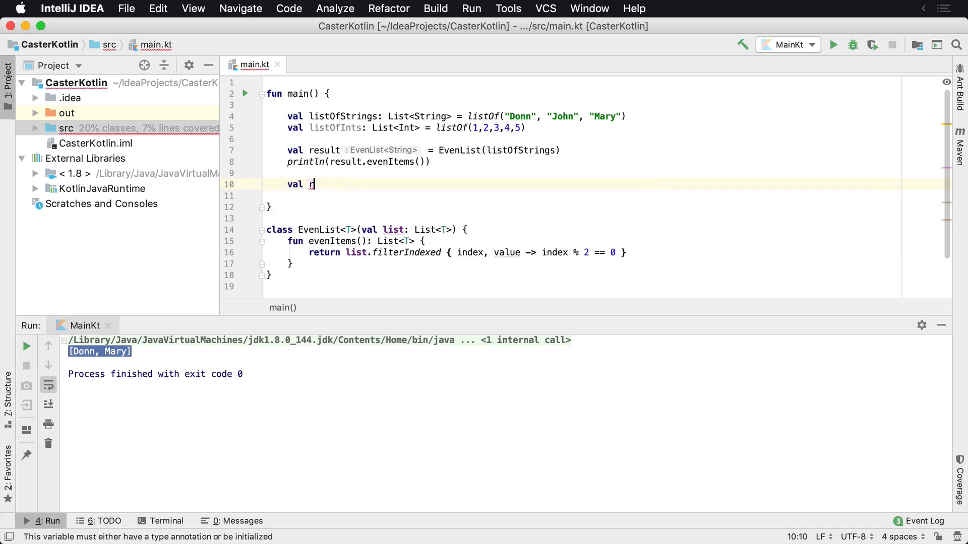
pyautogui.write('ote')
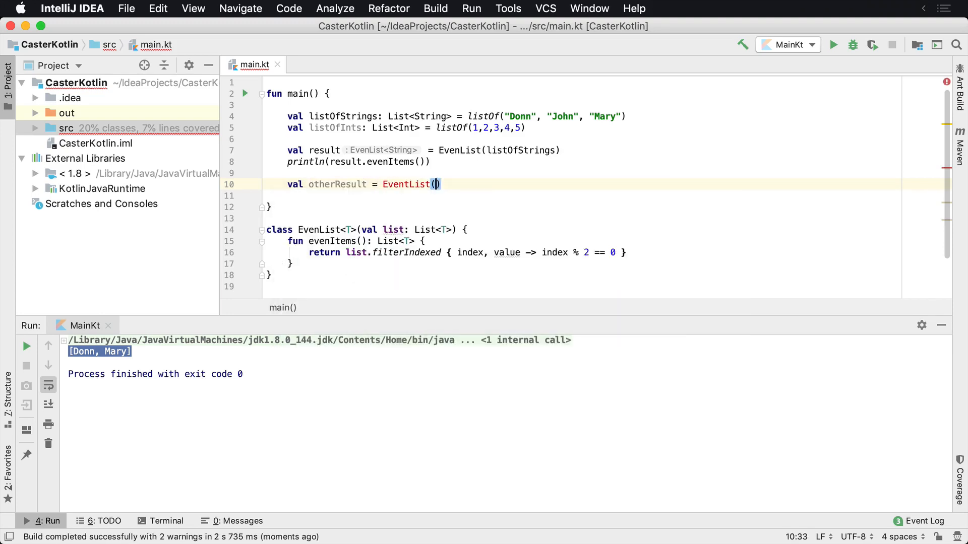
pyautogui.write('listOI')
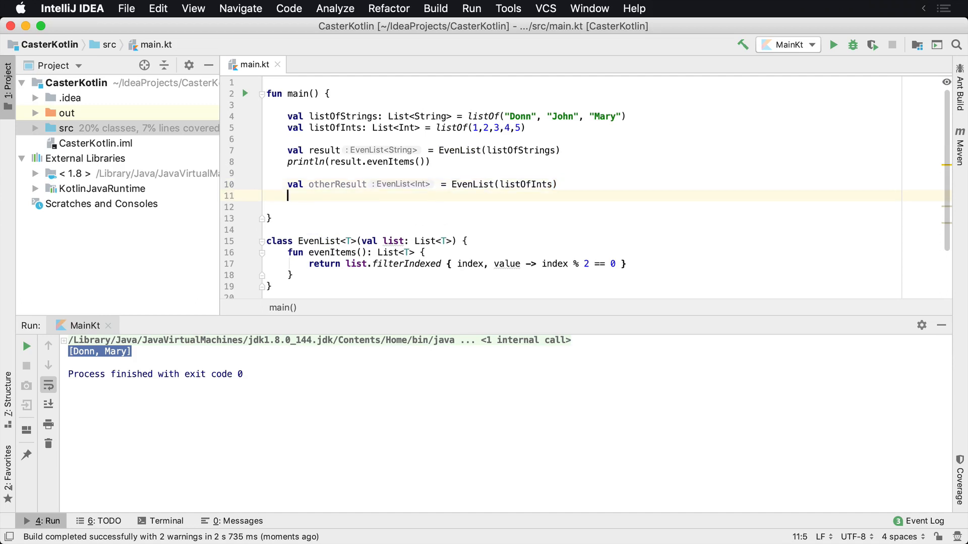
# Add println(result.evenItems()) and rerun, showing [Donn, Mary] twice
pyautogui.write('println()')
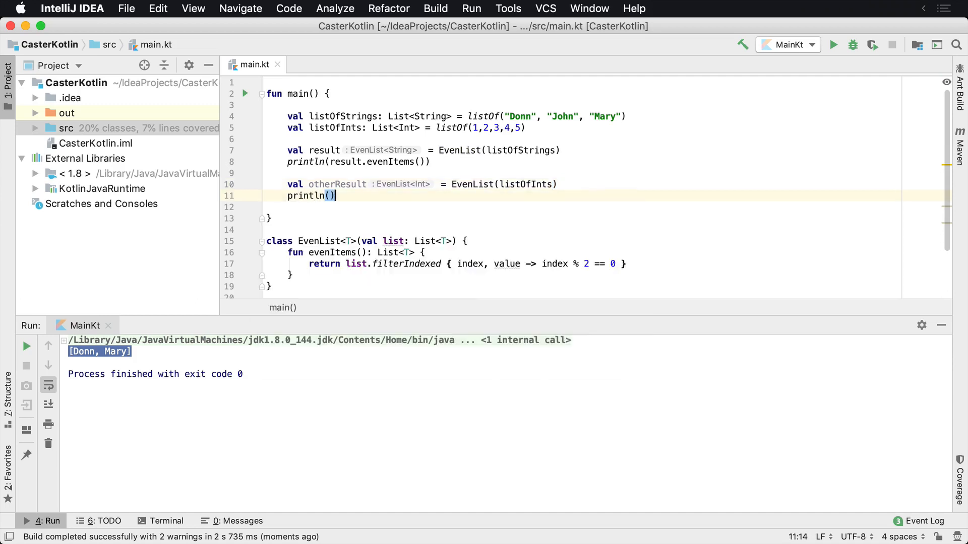
pyautogui.write('result.evenItems(')
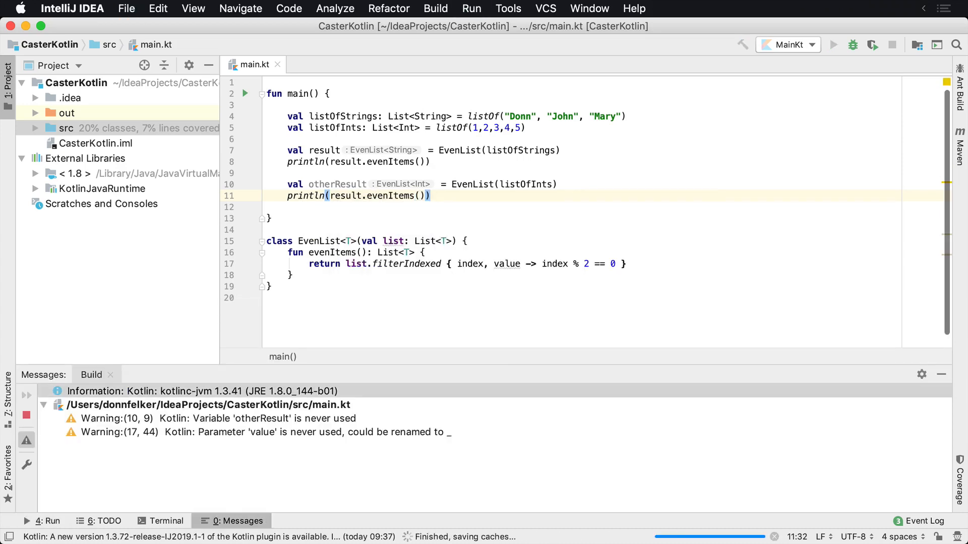
pyautogui.click(833, 44)
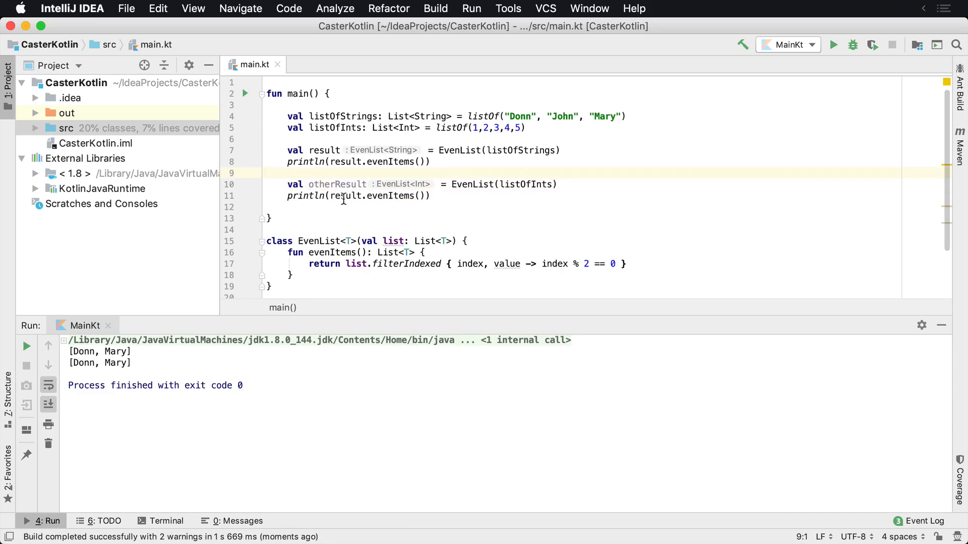
# Change the second print to otherResult.evenItems() and rerun, outputting [Donn, Mary] then [1, 3, 5]
pyautogui.doubleClick(337, 183)
pyautogui.write('otherR')
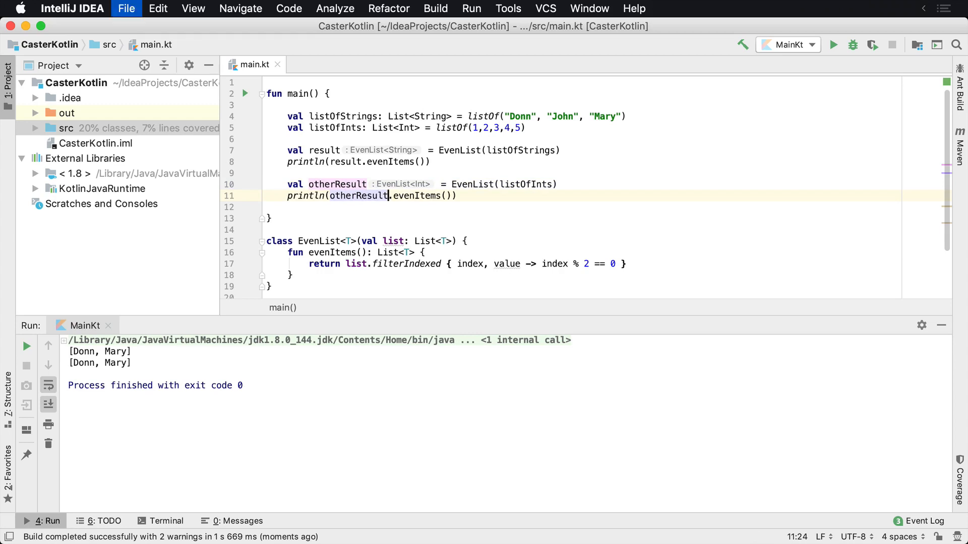
pyautogui.click(435, 8)
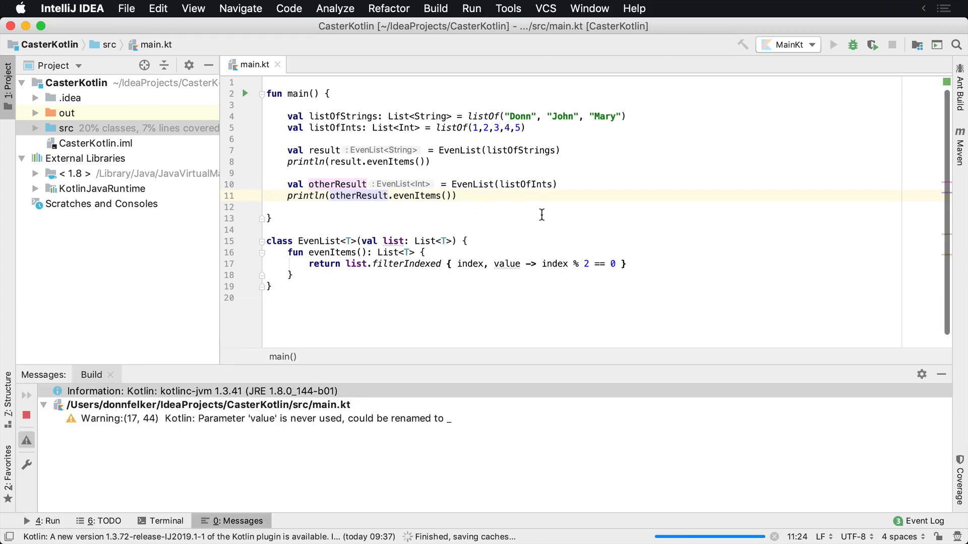
pyautogui.click(832, 44)
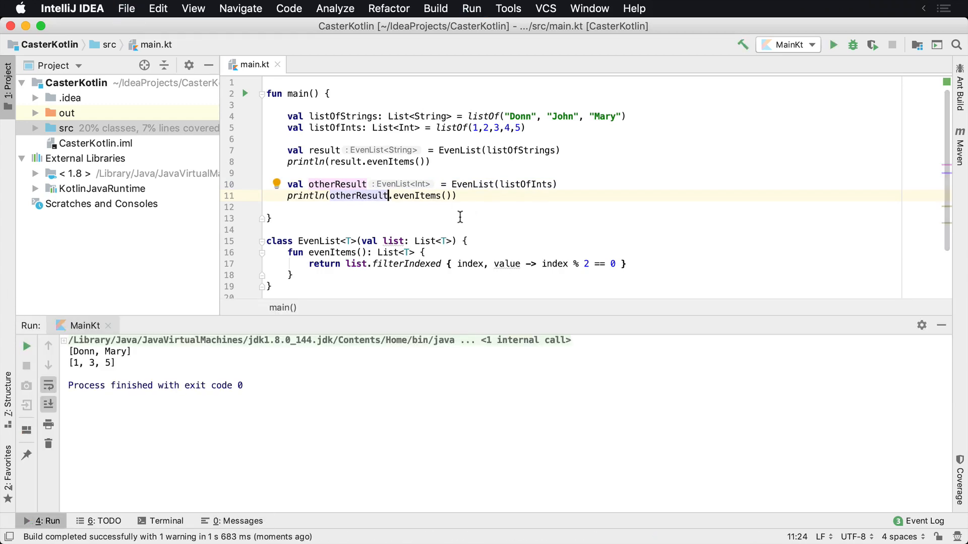
pyautogui.moveTo(323, 230)
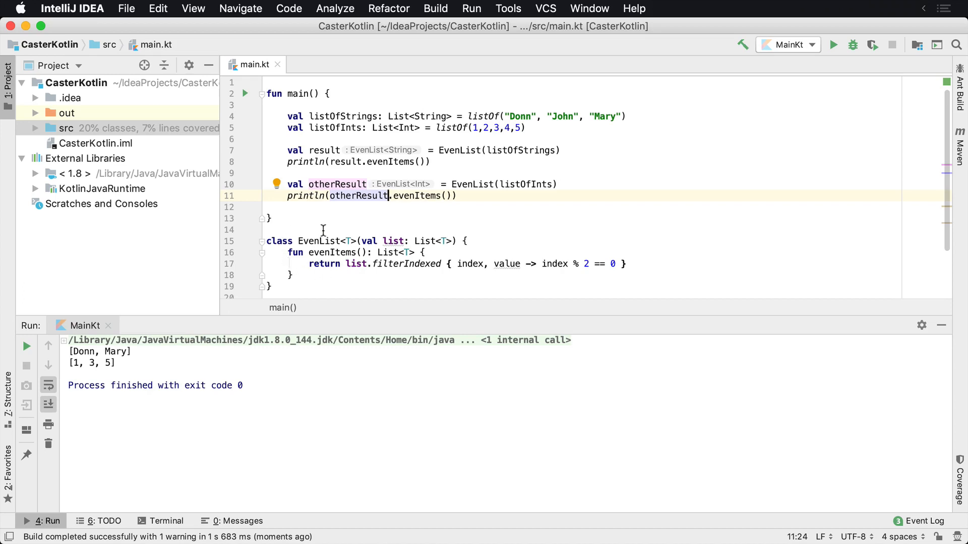
pyautogui.moveTo(573, 189)
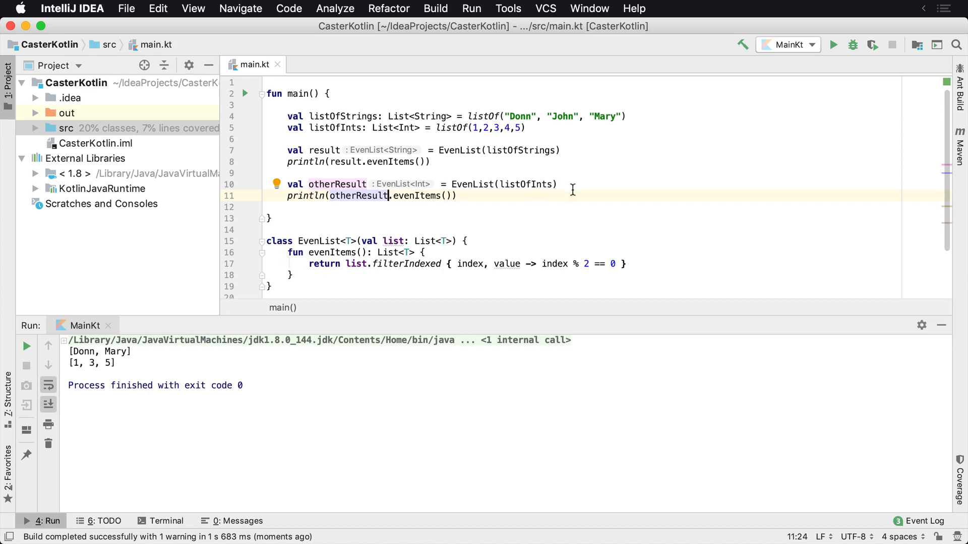
pyautogui.moveTo(379, 316)
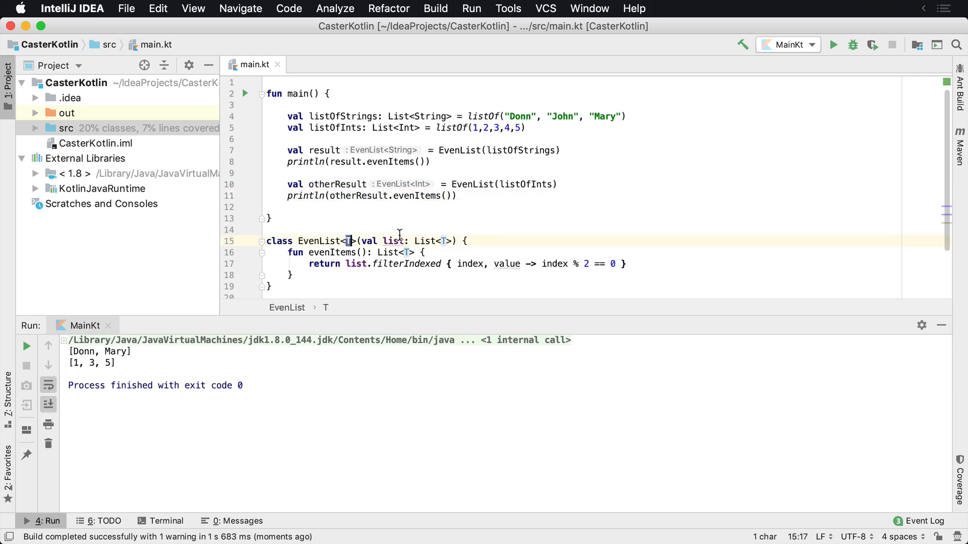
pyautogui.click(466, 241)
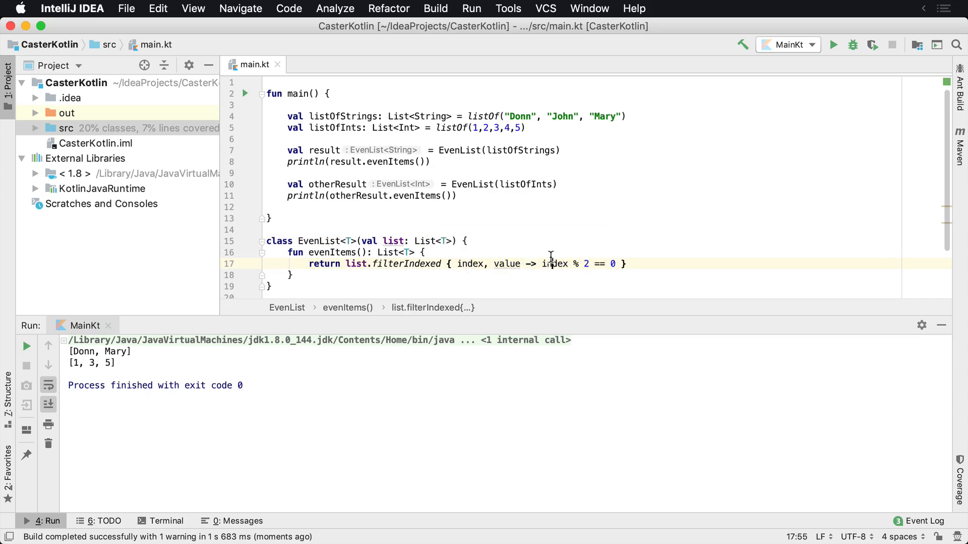
pyautogui.write('\\')
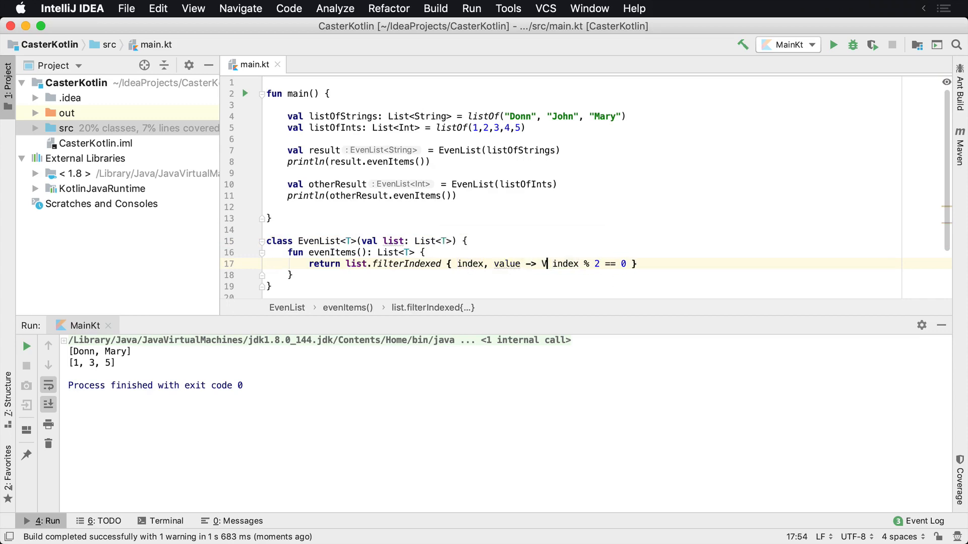
pyautogui.write('valu')
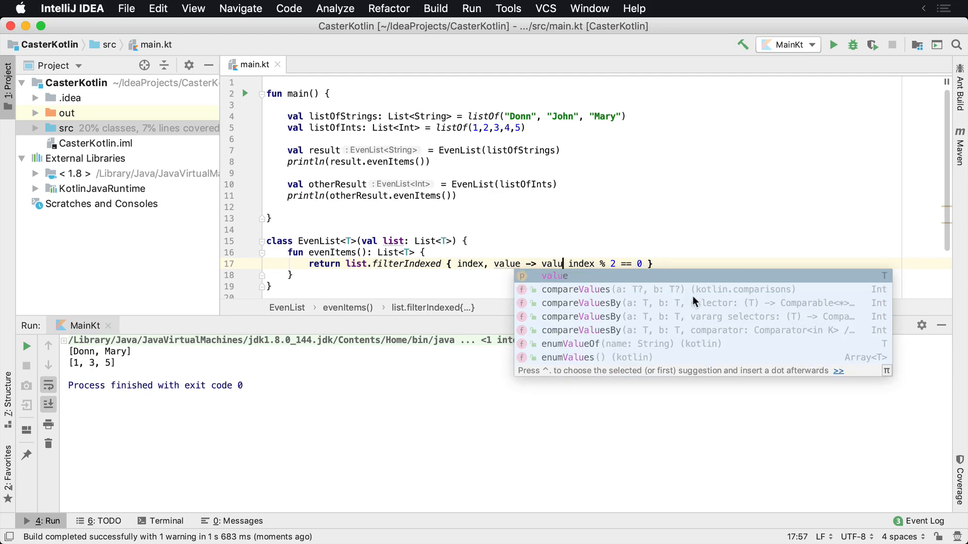
pyautogui.moveTo(873, 284)
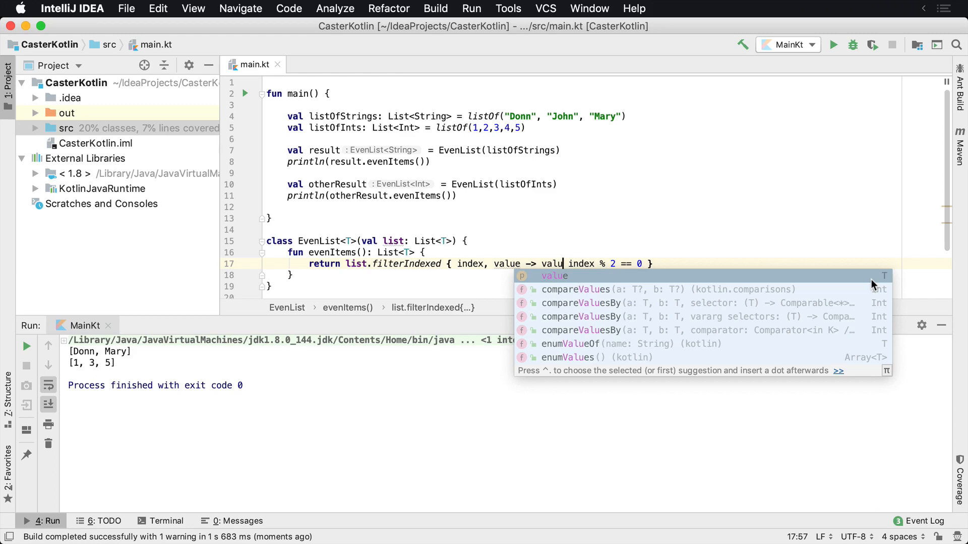
pyautogui.write('is')
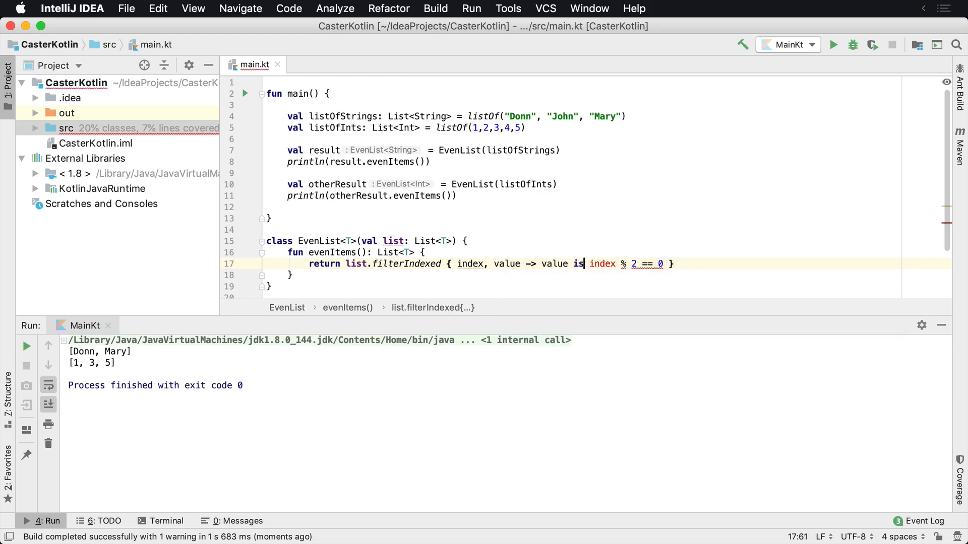
pyautogui.write('Sting')
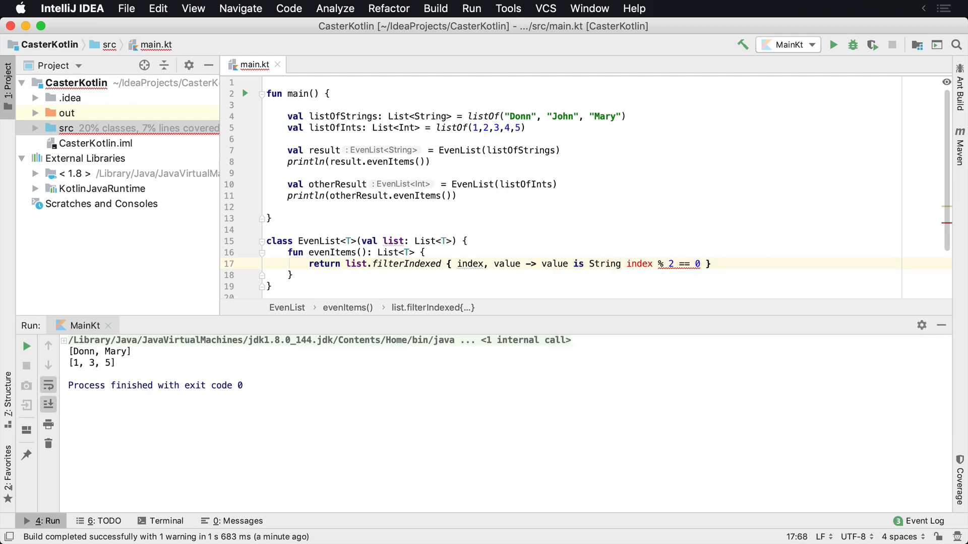
pyautogui.doubleClick(596, 263)
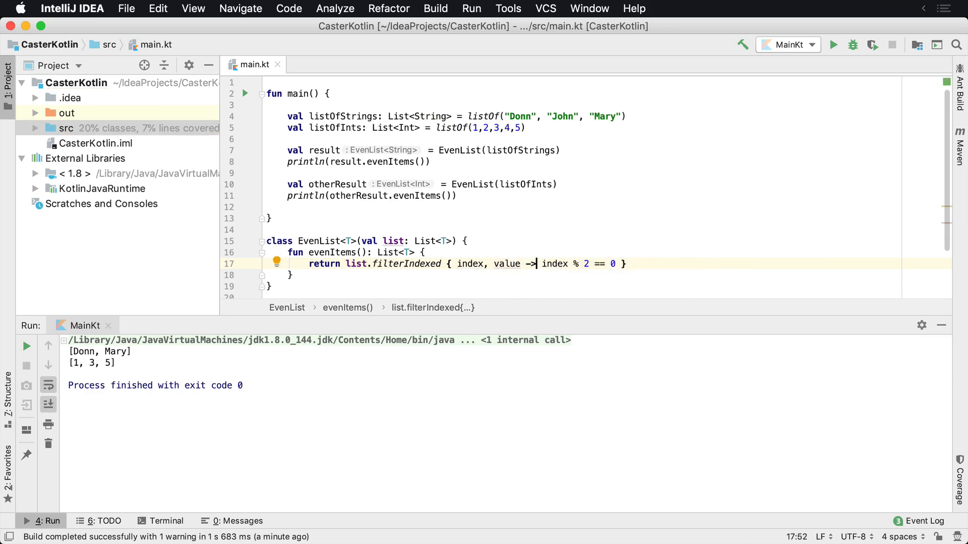
pyautogui.click(266, 207)
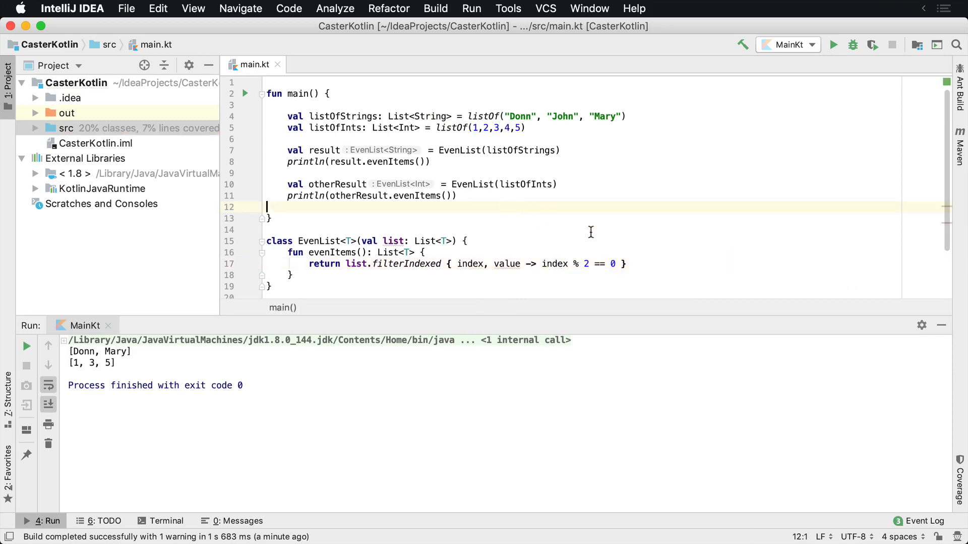
pyautogui.moveTo(383, 146)
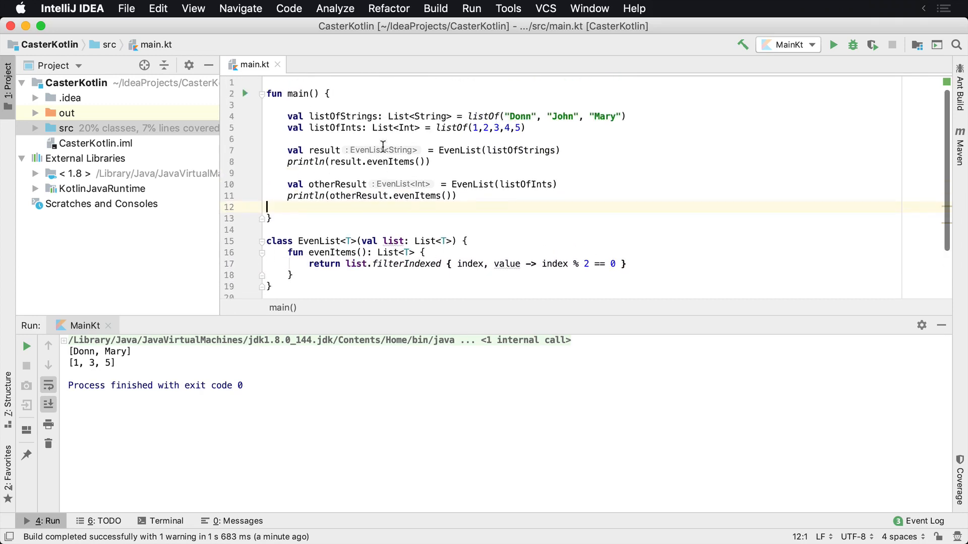
pyautogui.moveTo(587, 120)
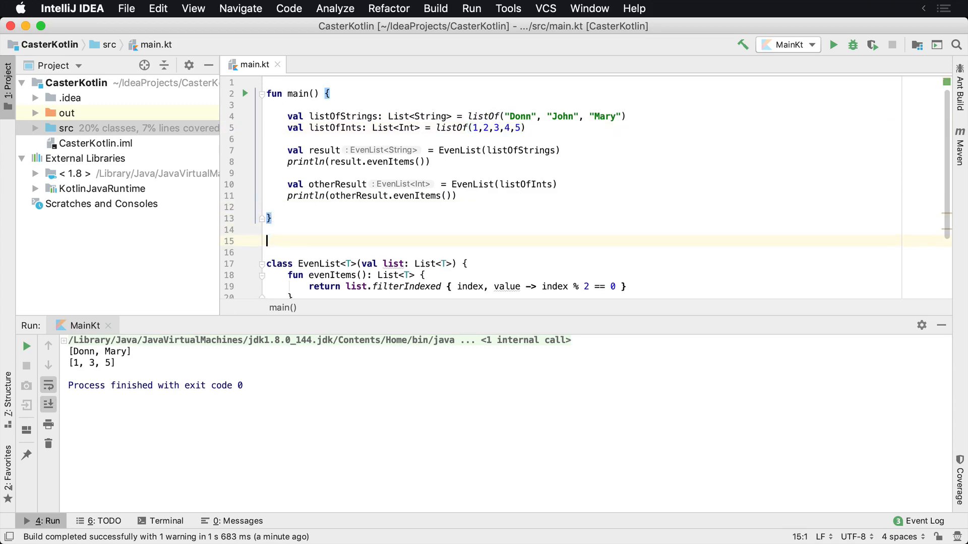
# Declare class Person(val name: String) above EvenList
pyautogui.write('class P')
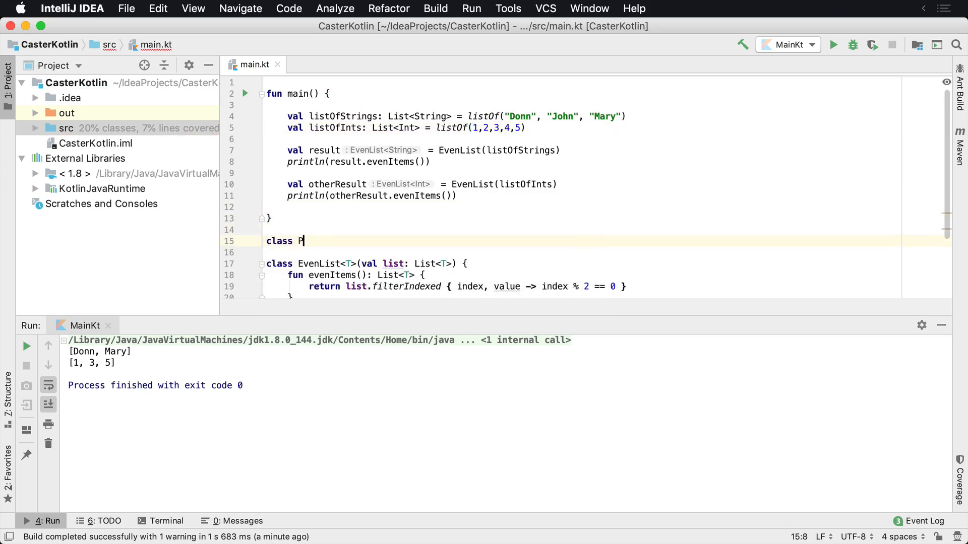
pyautogui.write('erson(v')
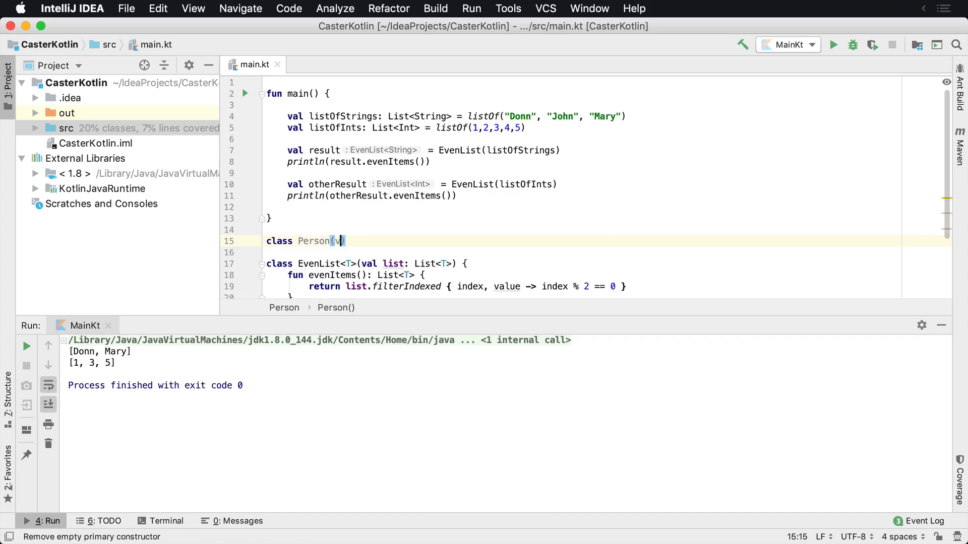
pyautogui.write('al name: String')
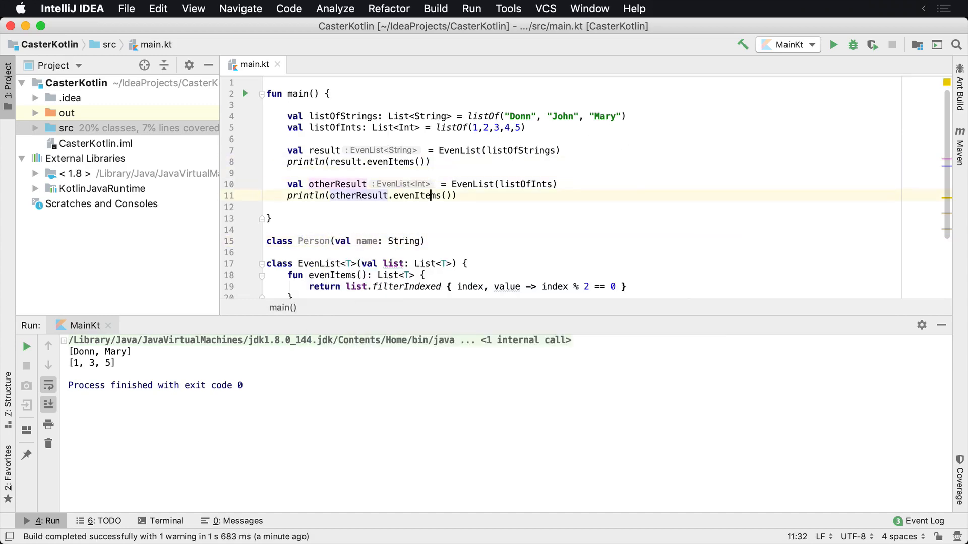
# Build val people = listOf(...) of Persons Donn, Bob, Mary and Felicia in main
pyautogui.write('val people =')
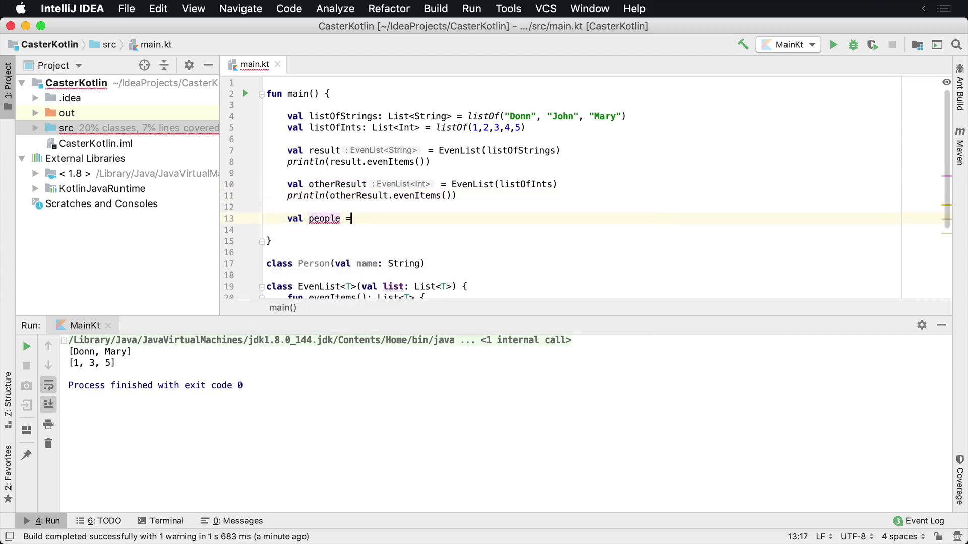
pyautogui.write('listOf(')
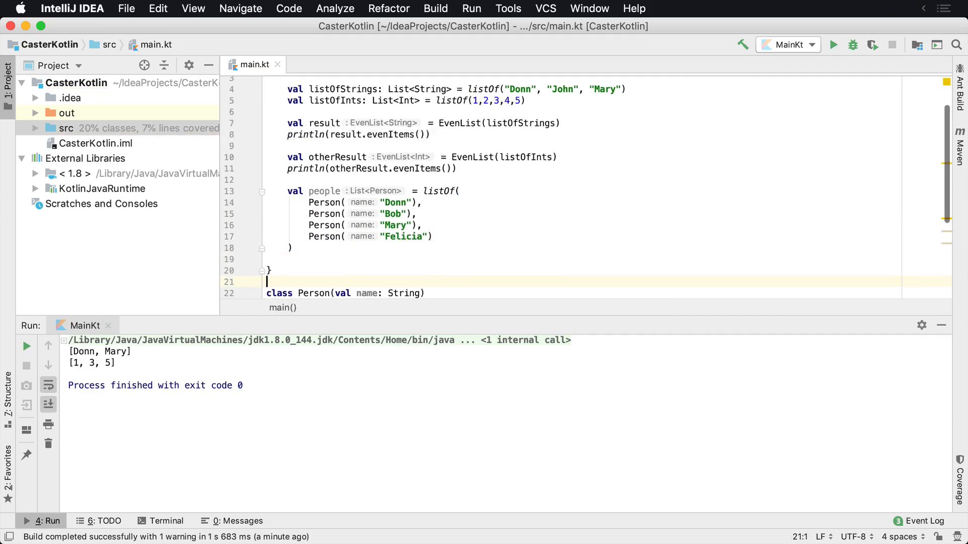
# Add println(EvenList(people).evenItems()) at the end of main
pyautogui.scroll(-3)
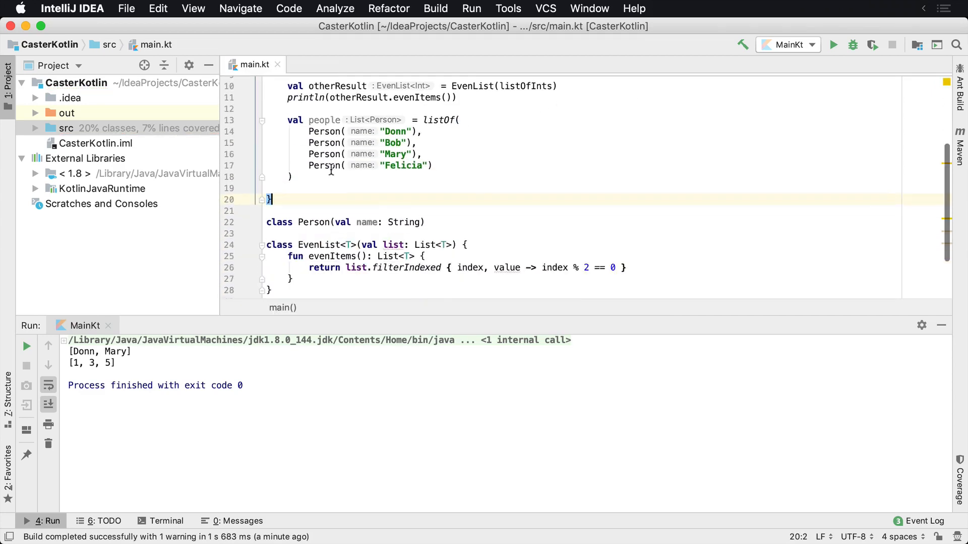
pyautogui.write('println(')
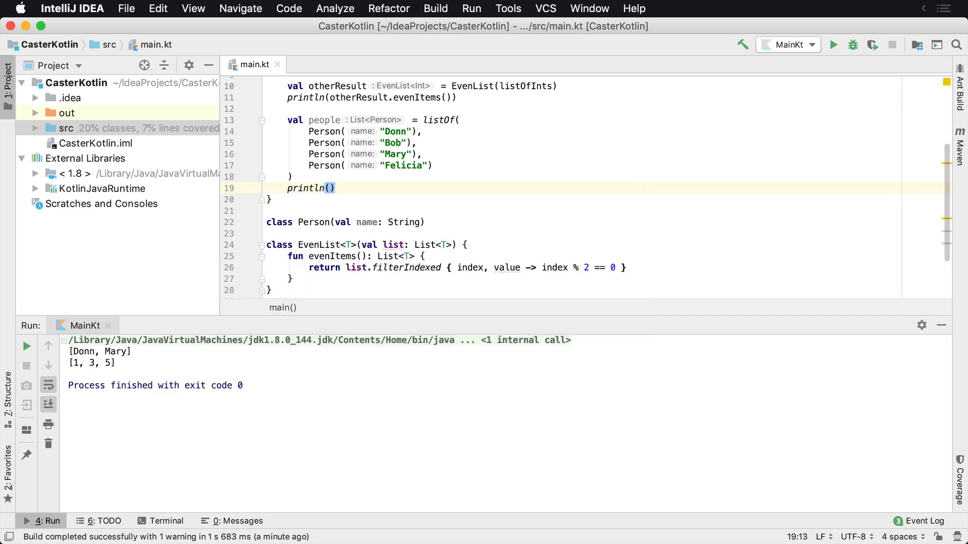
pyautogui.write('EvenList')
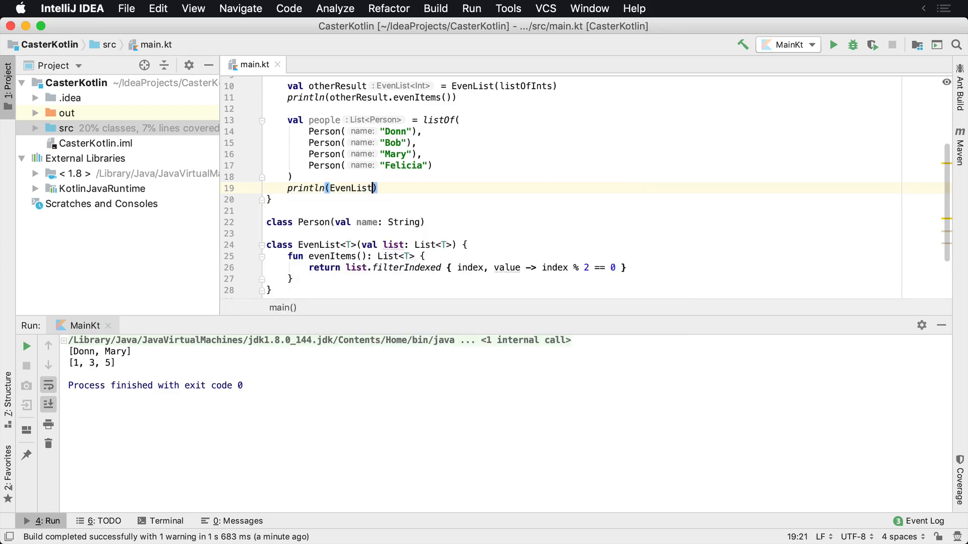
pyautogui.write('people')
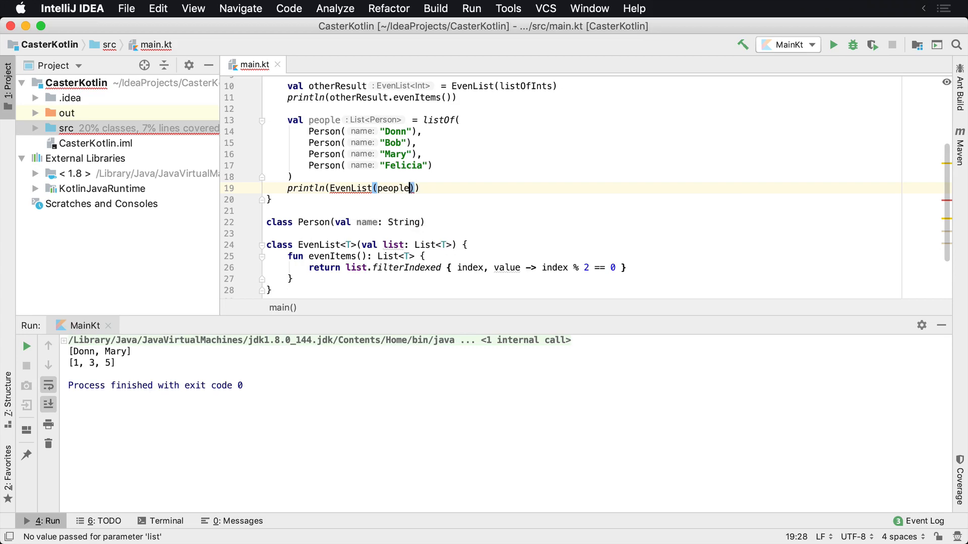
pyautogui.write('.evenItems()')
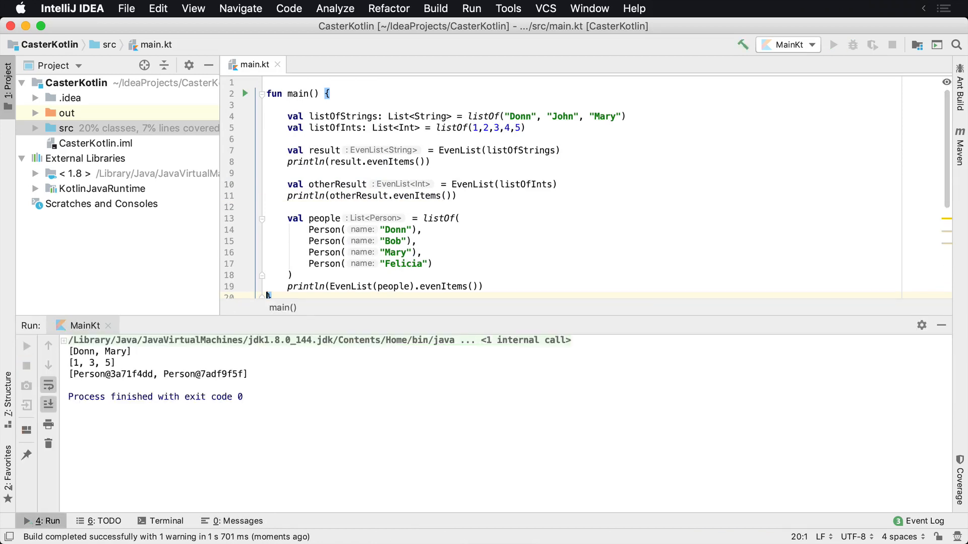
pyautogui.scroll(-3)
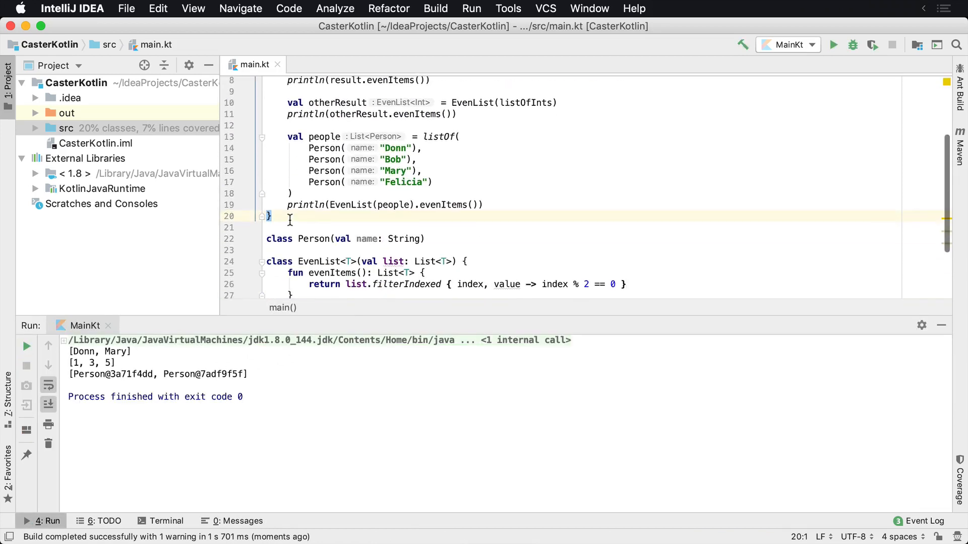
pyautogui.write('data')
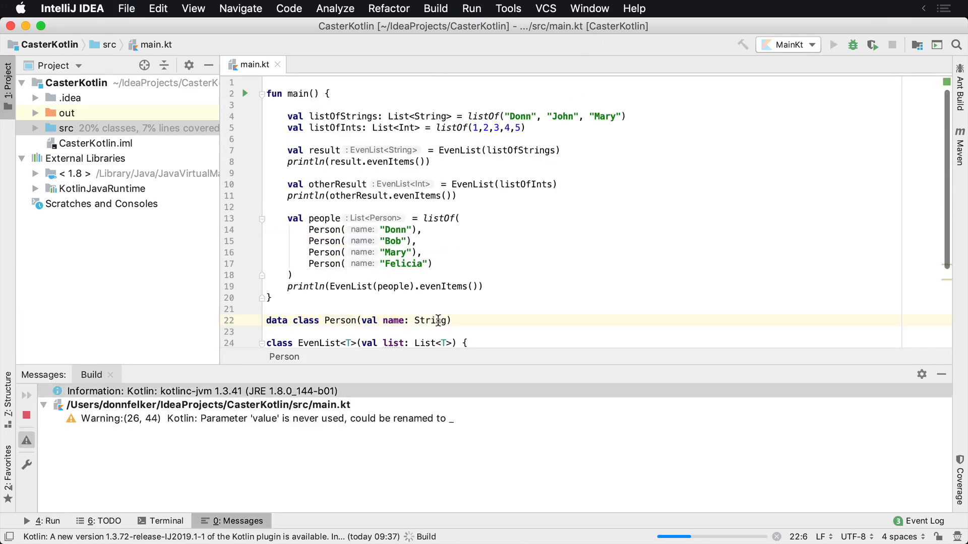
pyautogui.click(831, 44)
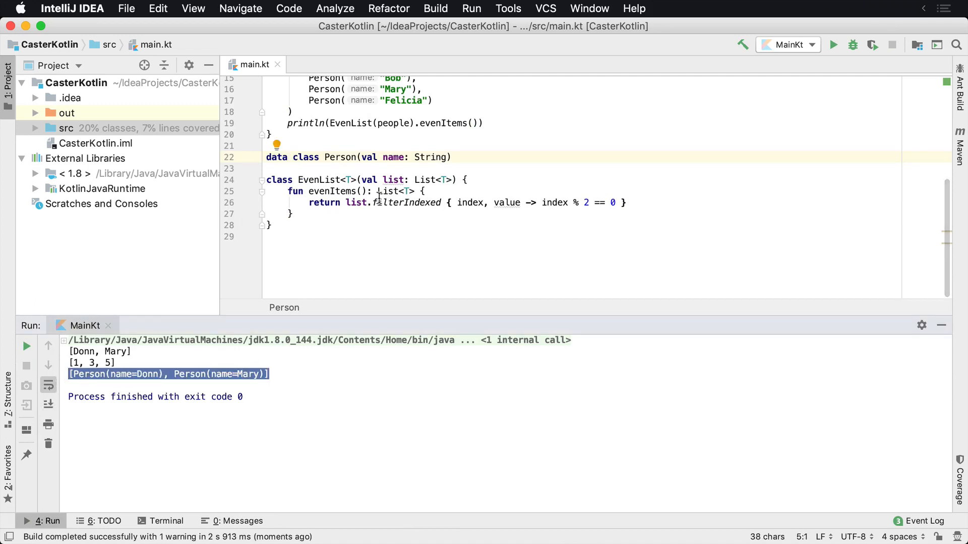
pyautogui.scroll(3)
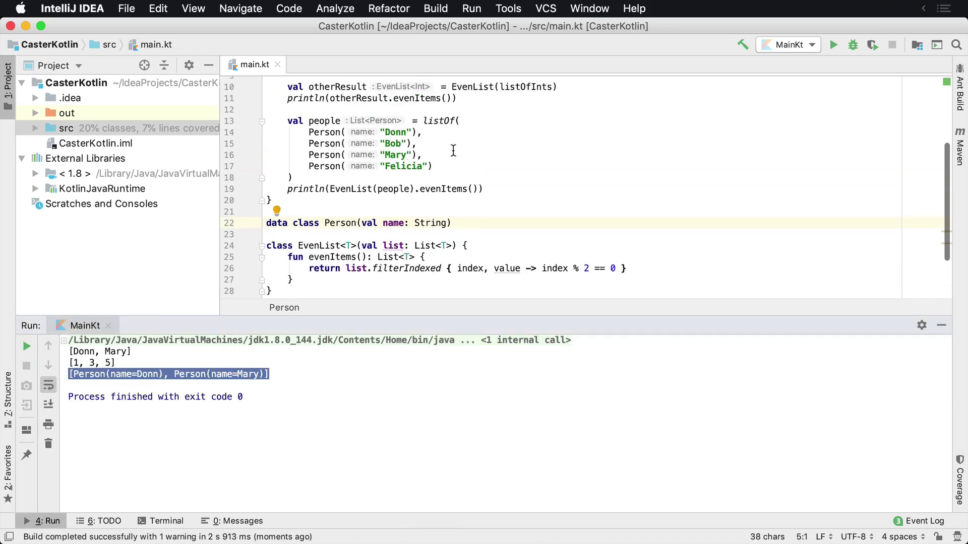
pyautogui.click(316, 189)
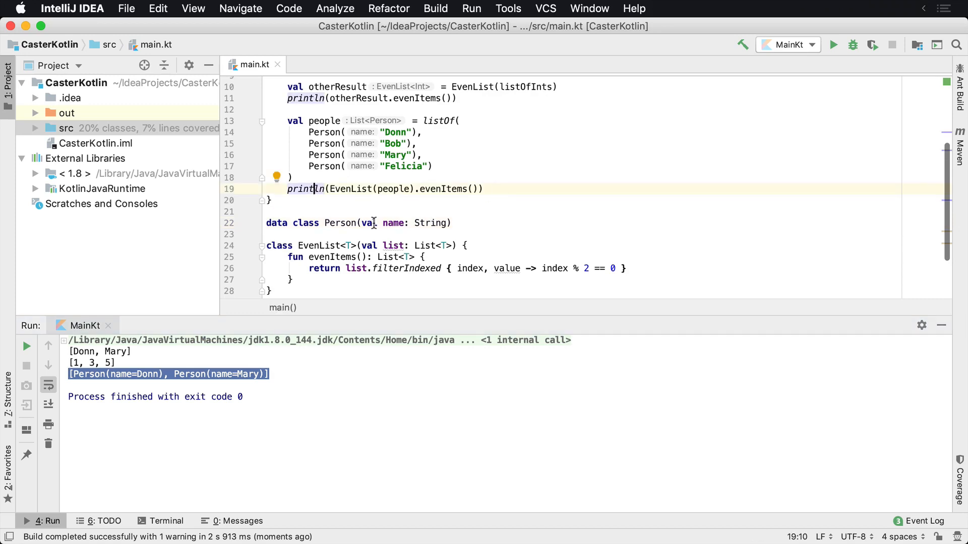
pyautogui.click(370, 222)
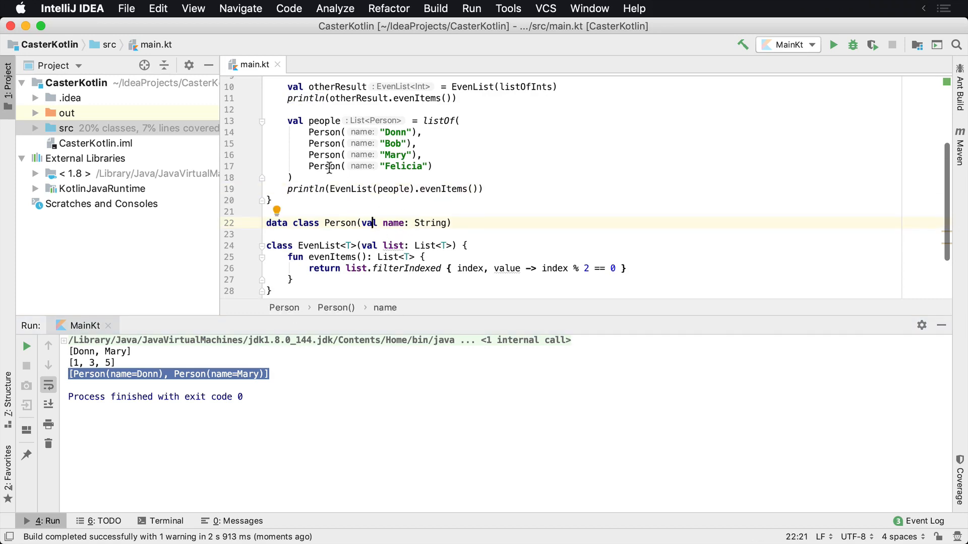
pyautogui.click(390, 155)
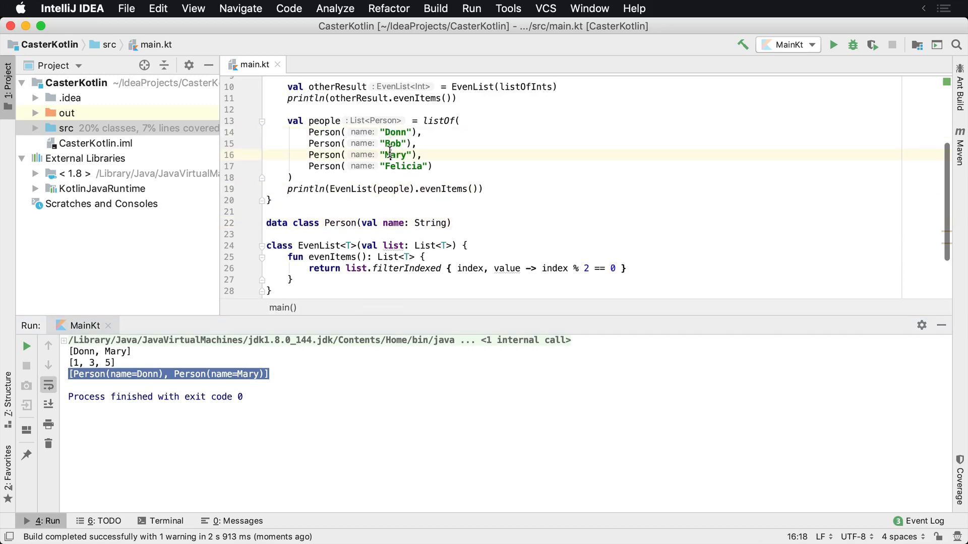
pyautogui.click(386, 143)
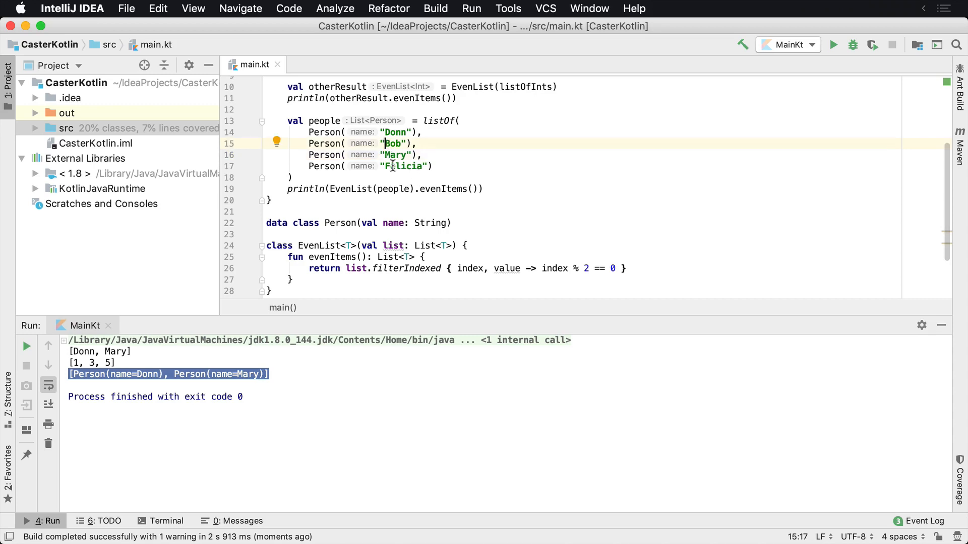
pyautogui.click(481, 165)
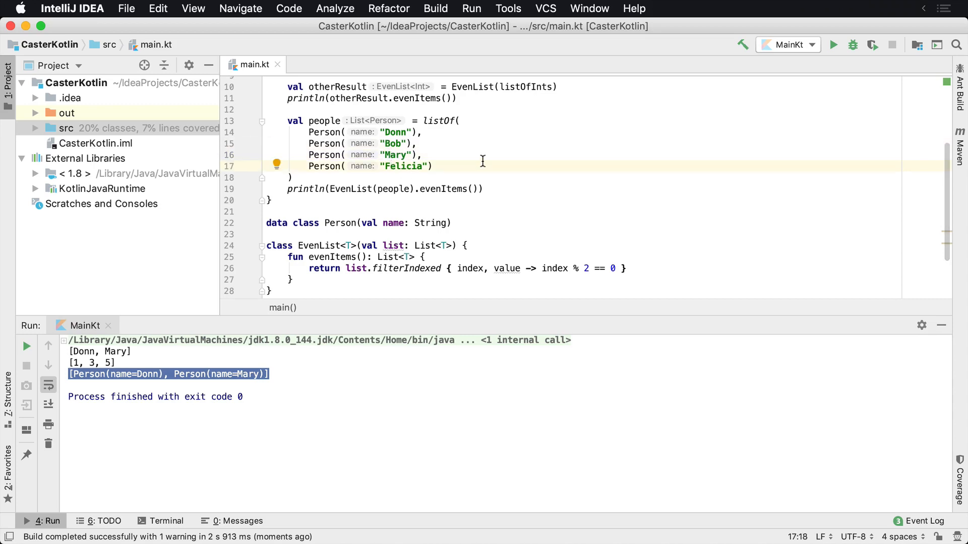
pyautogui.moveTo(468, 121)
pyautogui.write(' .')
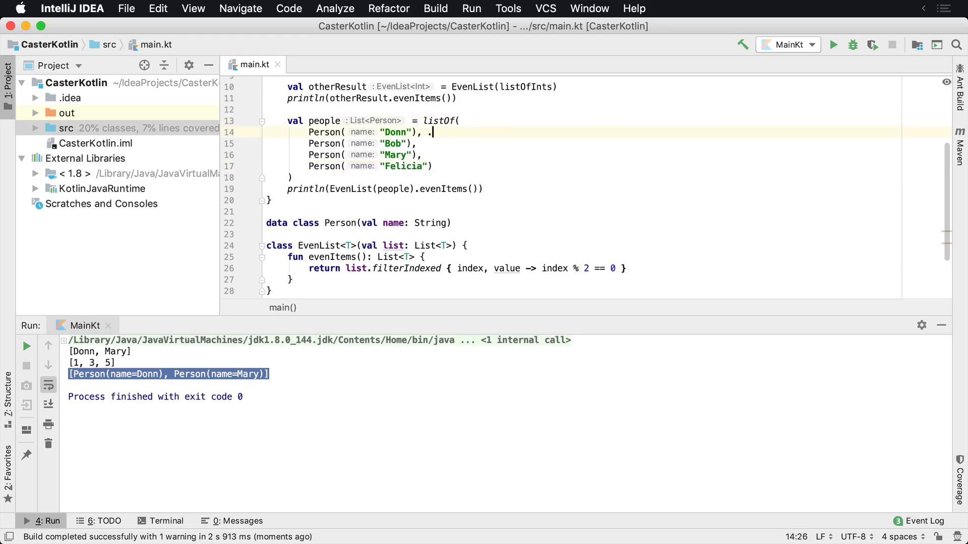
# Add trailing index comments // 0 through // 3 after Donn, Bob, Mary and Felicia
pyautogui.write('// 0')
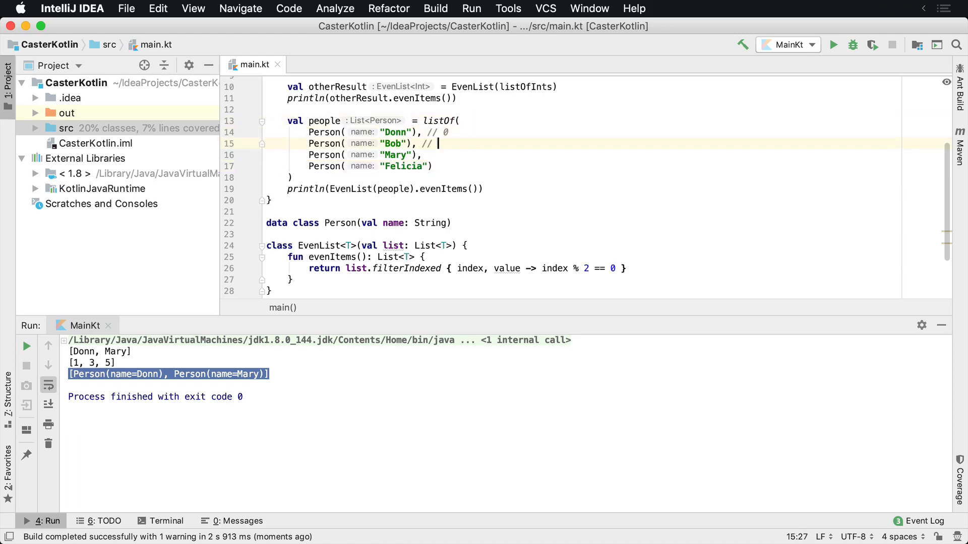
pyautogui.write('1')
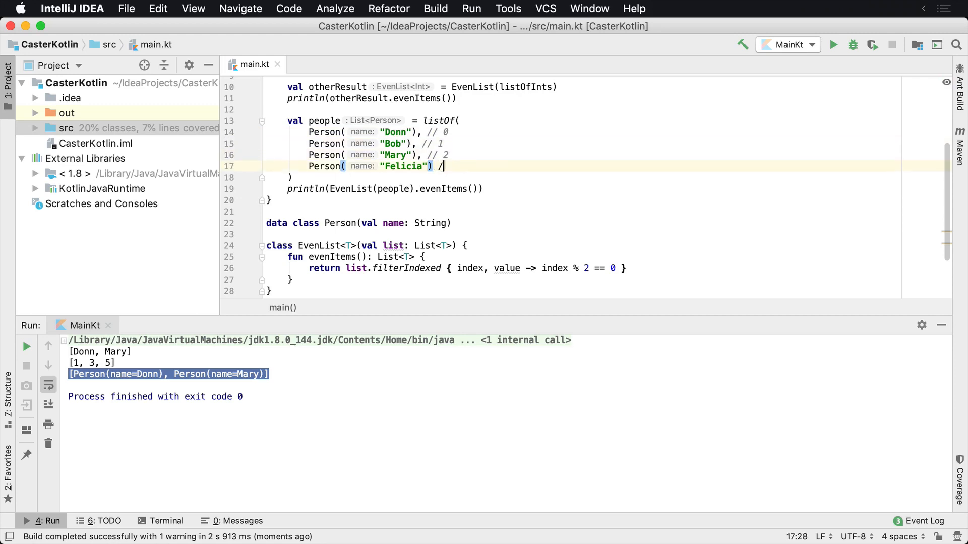
pyautogui.write('/ 3')
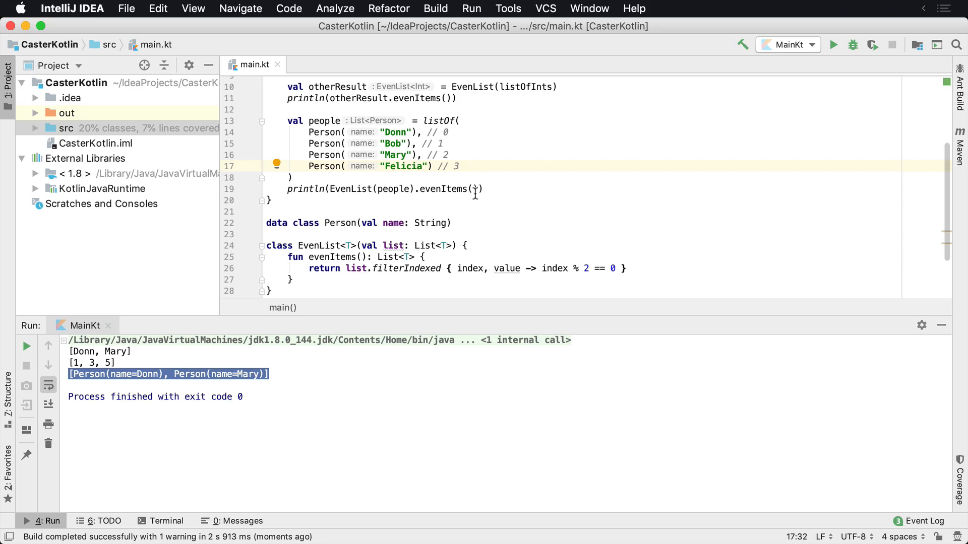
pyautogui.scroll(-3)
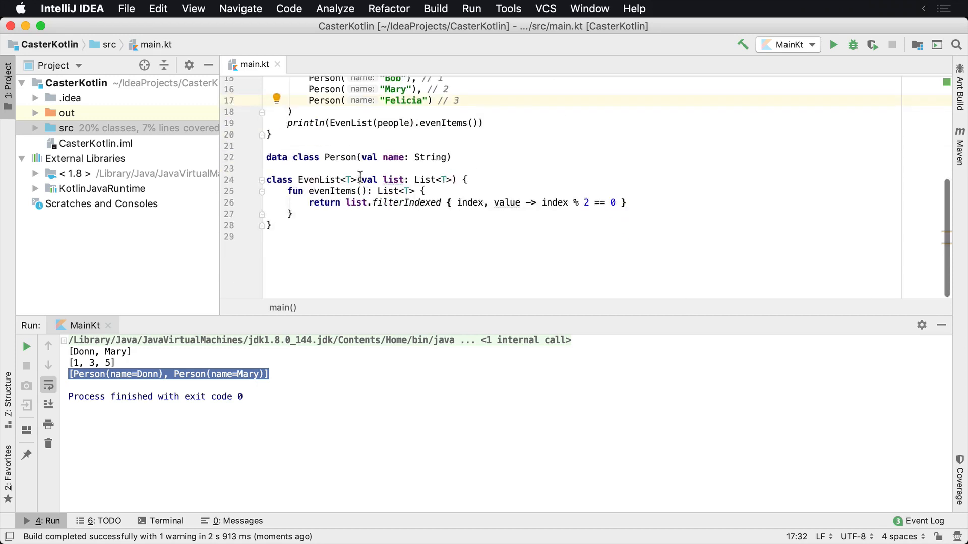
# Rename EvenList's type parameter T to TIGER in both List<TIGER> and the evenItems return type
pyautogui.click(350, 180)
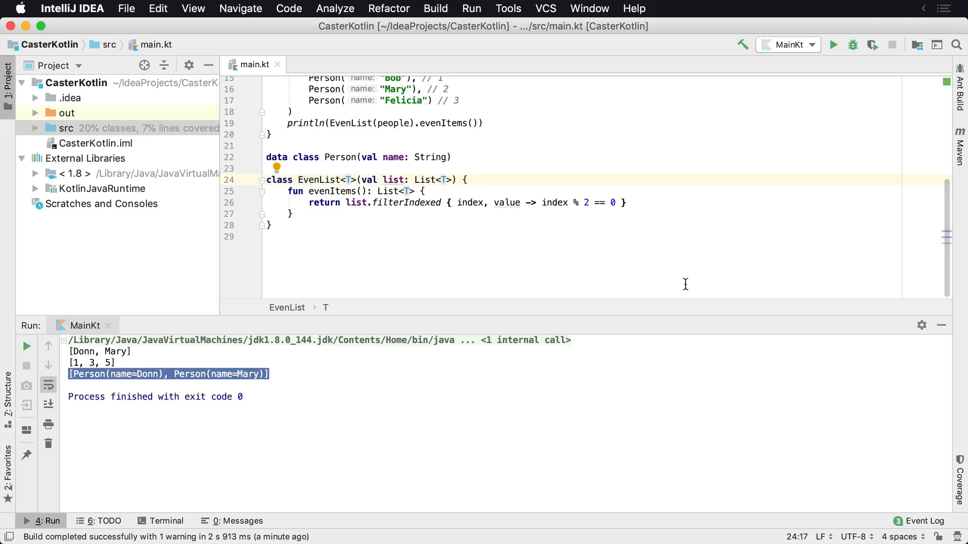
pyautogui.click(347, 179)
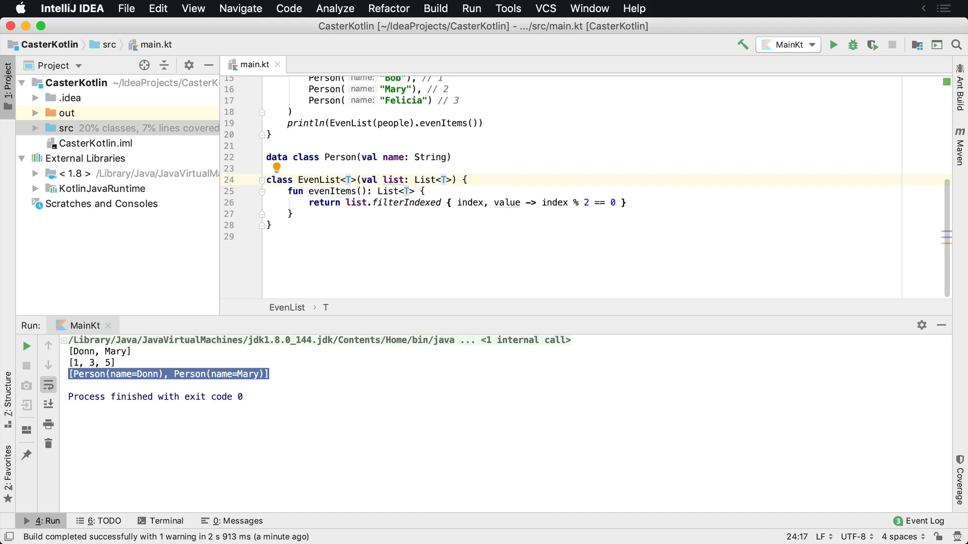
pyautogui.click(348, 180)
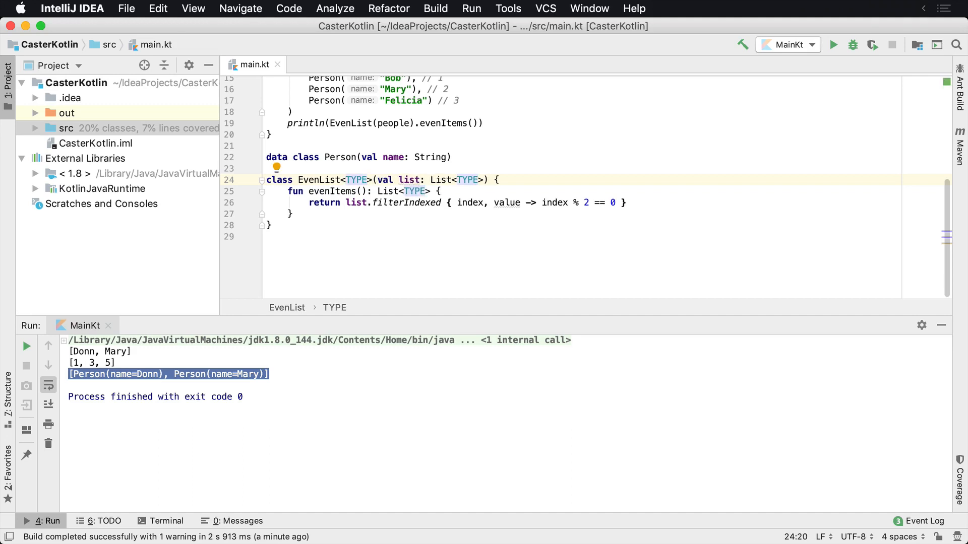
pyautogui.doubleClick(356, 179)
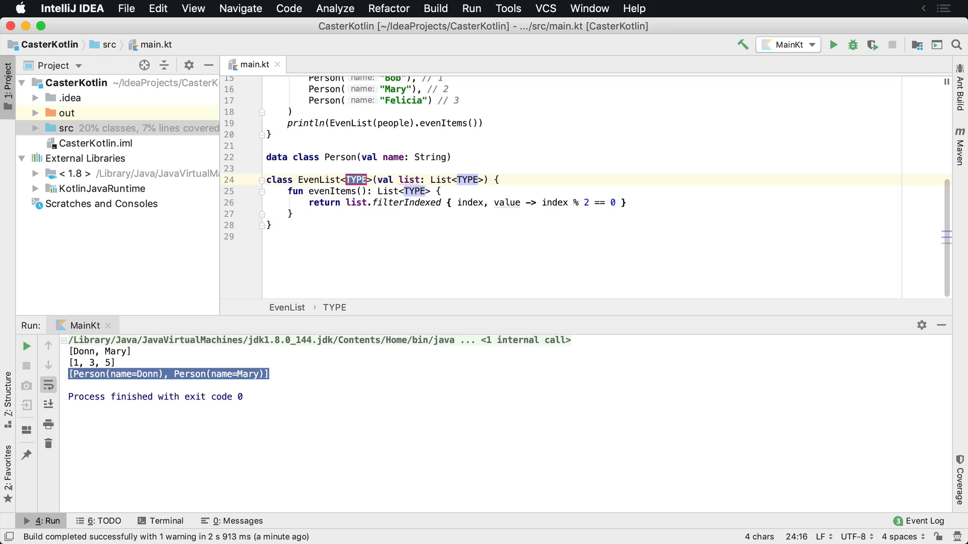
pyautogui.write('TIGER')
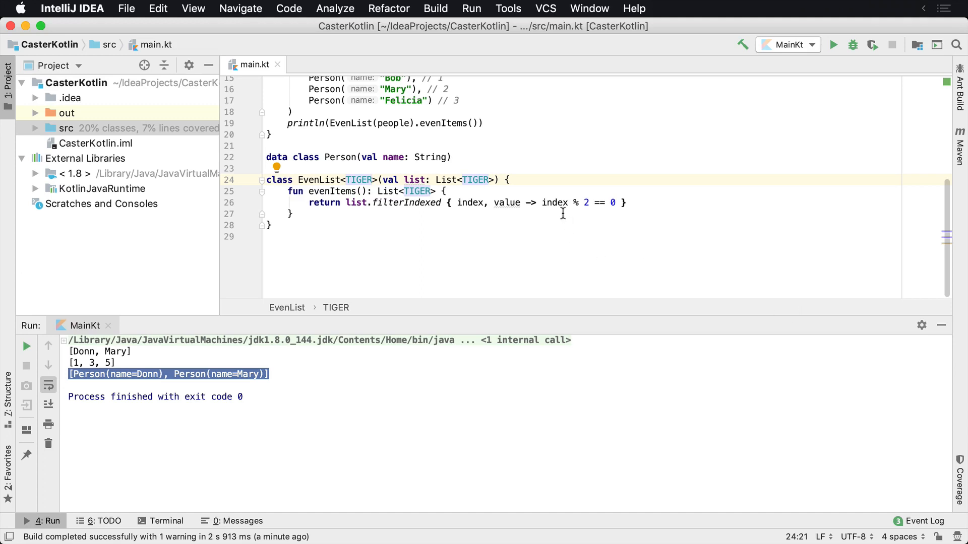
# Type a stray 'value' in the filter lambda, then undo the edits back to TYPE
pyautogui.write('a=')
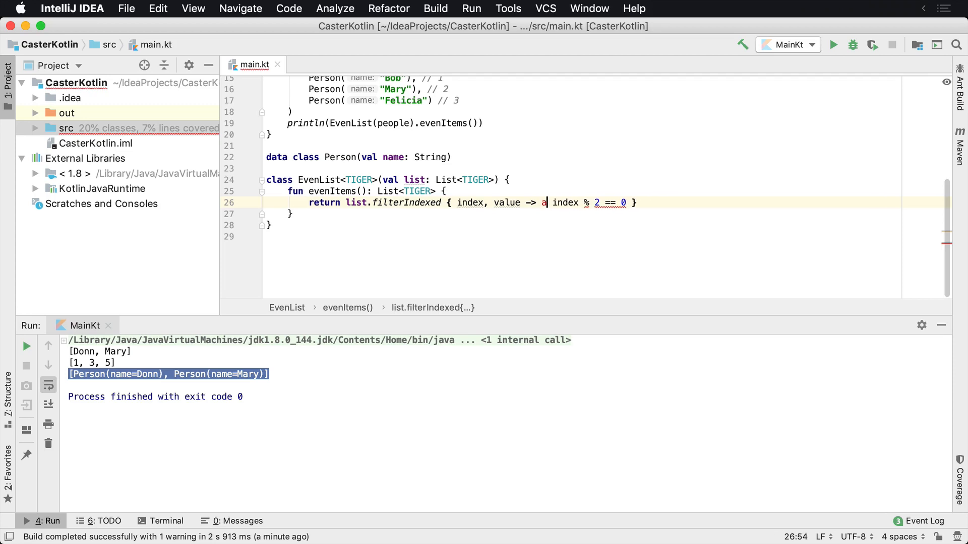
pyautogui.write('va')
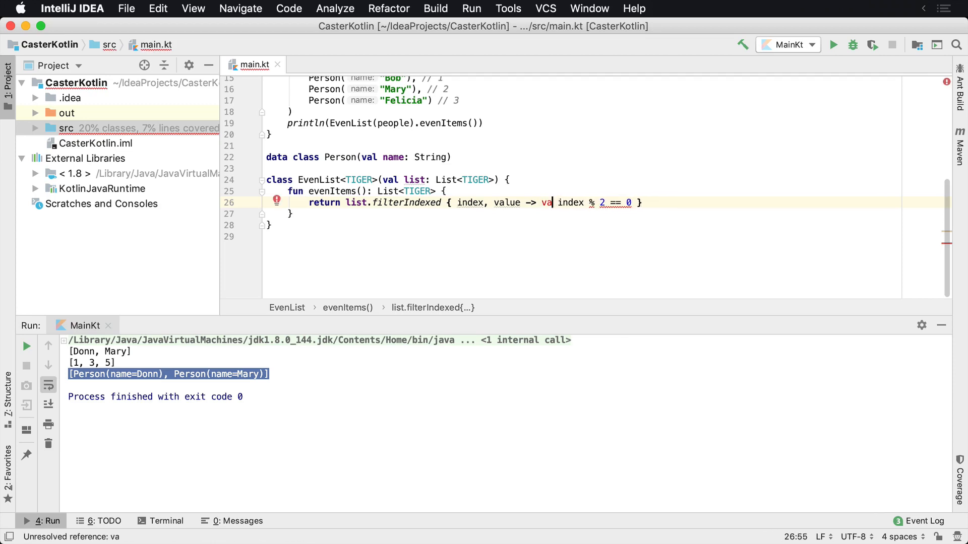
pyautogui.write('lue')
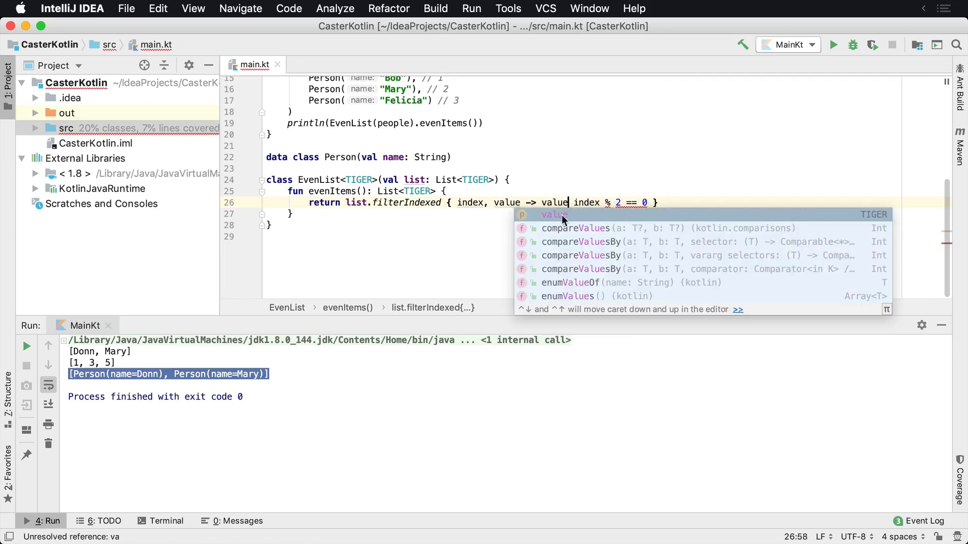
pyautogui.moveTo(884, 221)
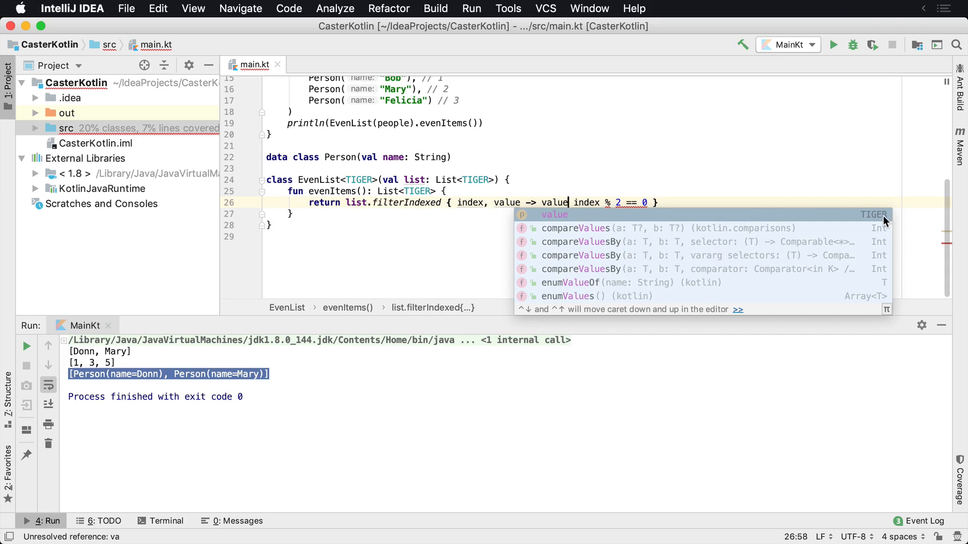
pyautogui.press('Escape')
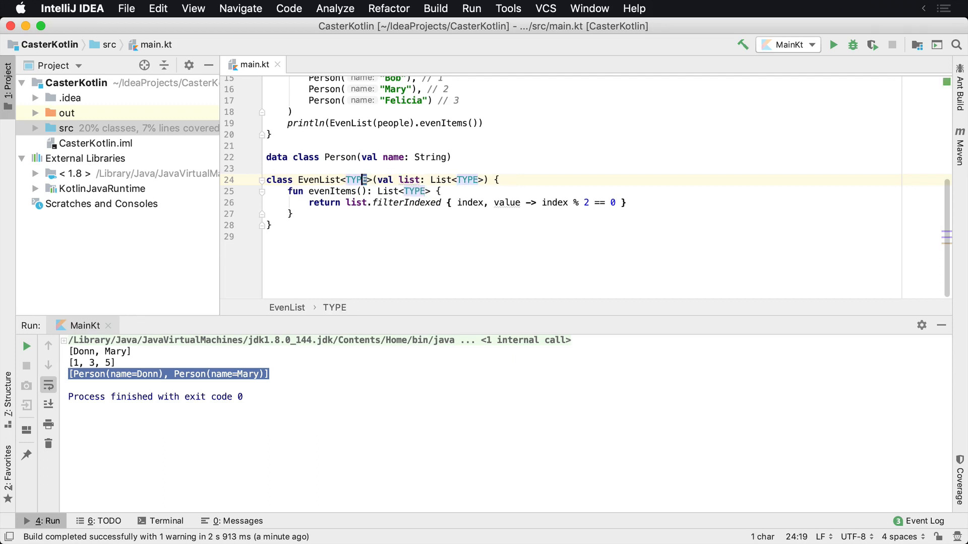
# With the type parameter back to T, type the misspelt 'vaule' before index in the filter lambda
pyautogui.write('A')
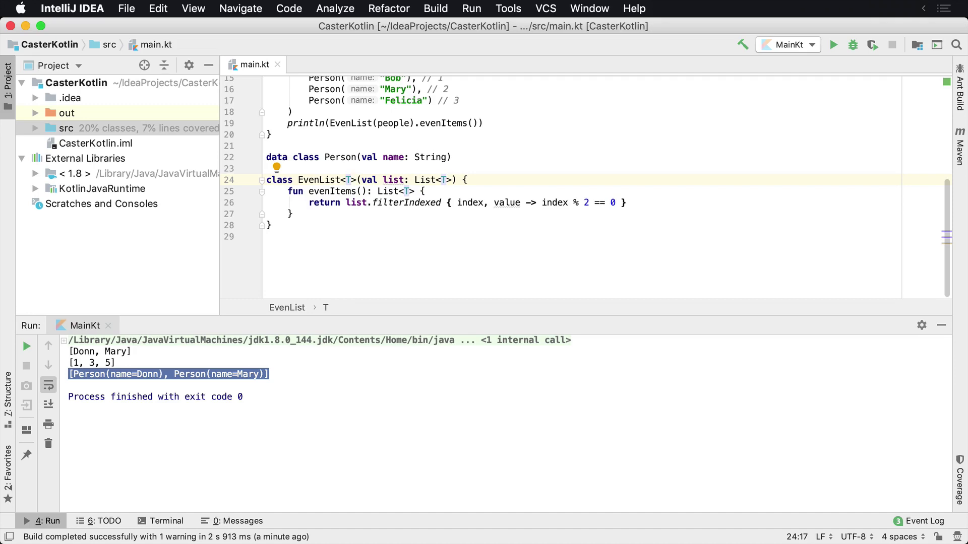
pyautogui.click(343, 191)
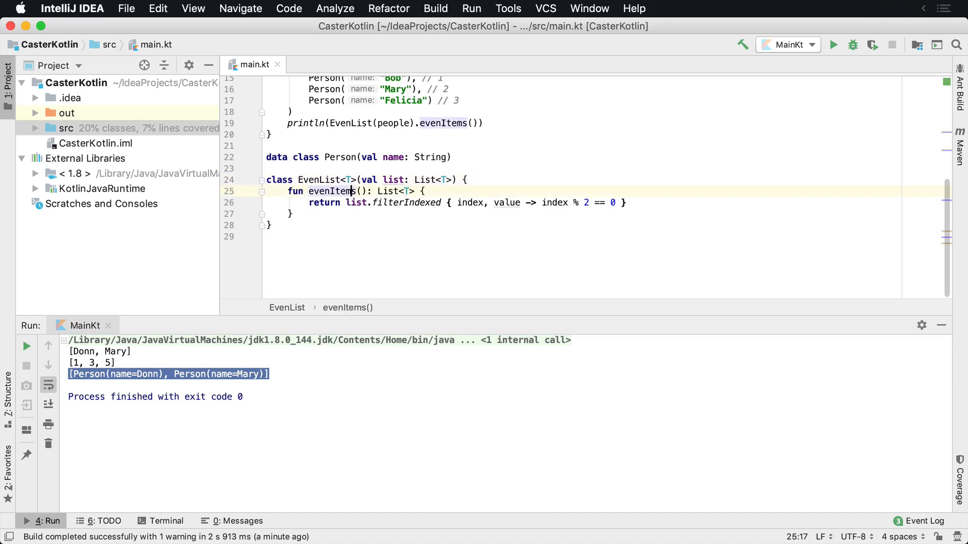
pyautogui.click(540, 202)
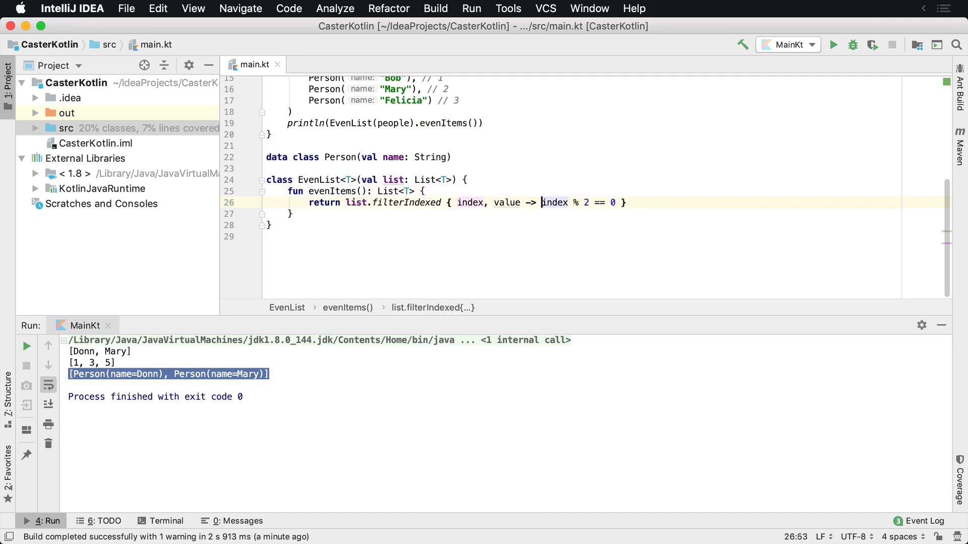
pyautogui.write('v')
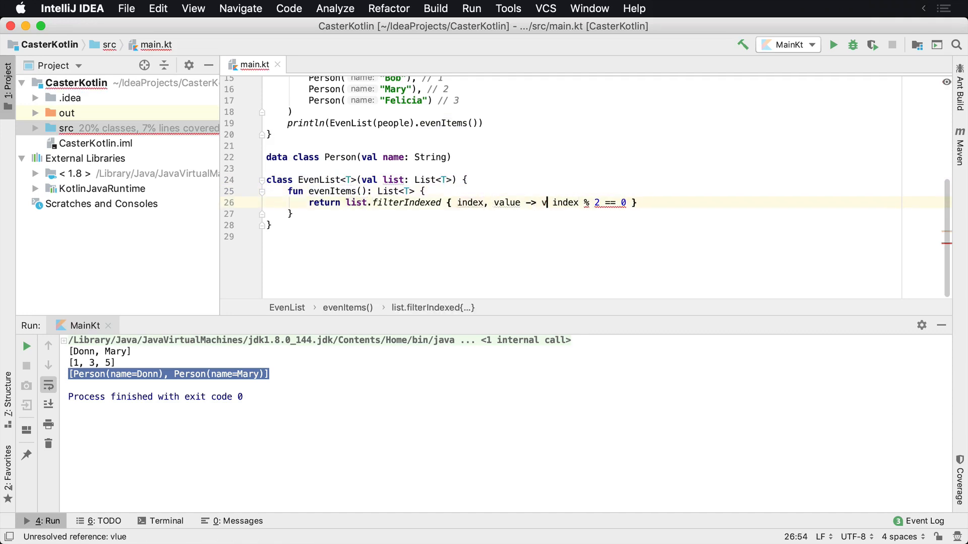
pyautogui.write('aule')
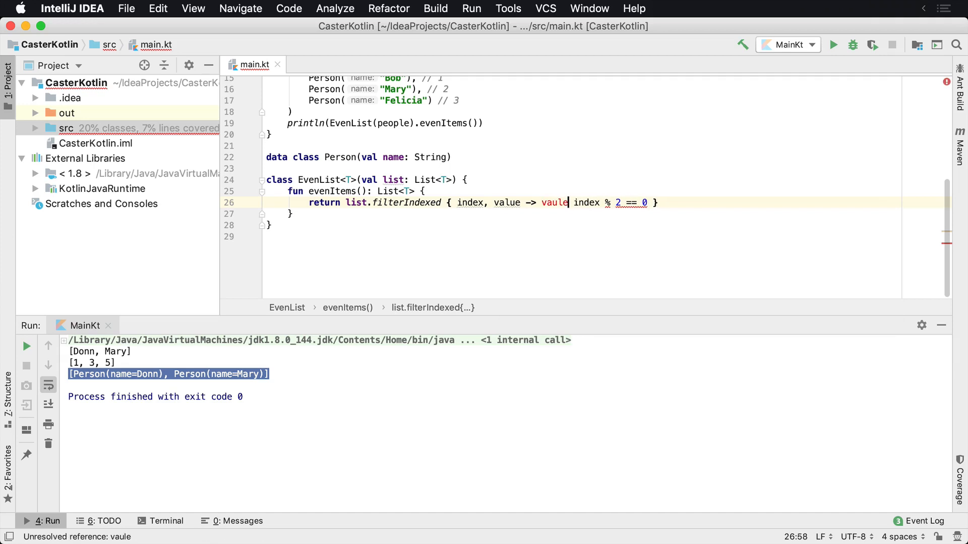